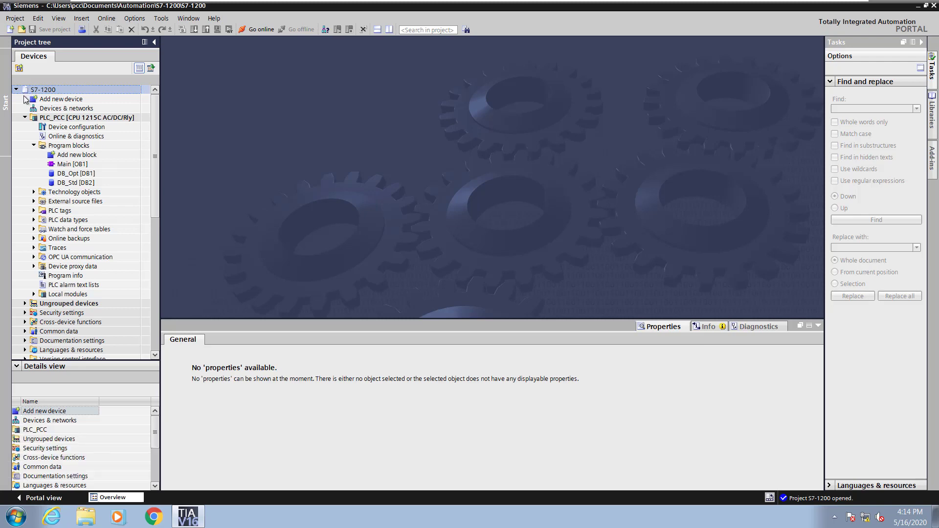
- Look at the Main OB1 block's properties and close them without changes
click(72, 165)
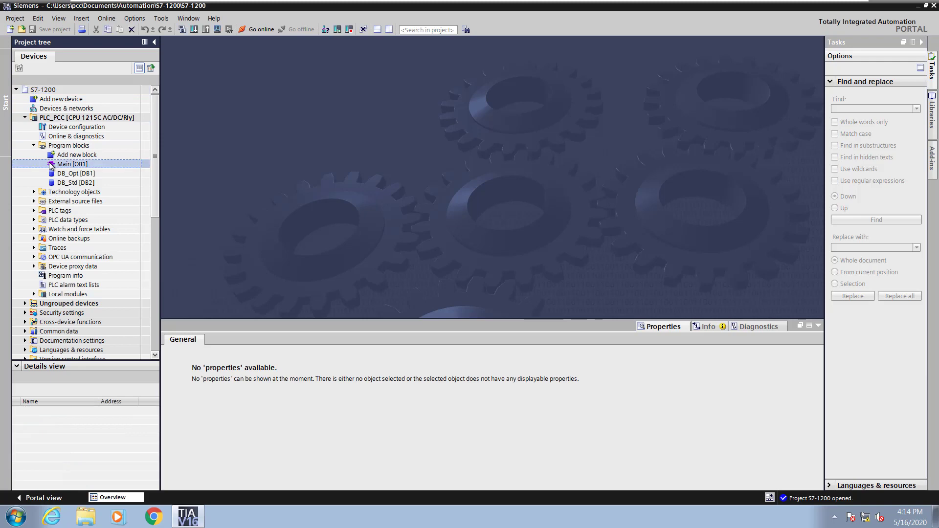
right_click(71, 164)
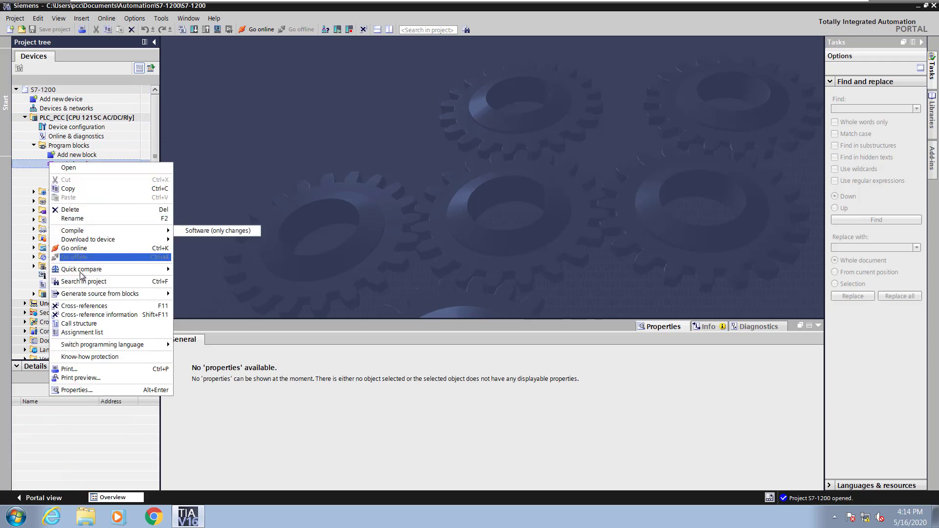
click(77, 390)
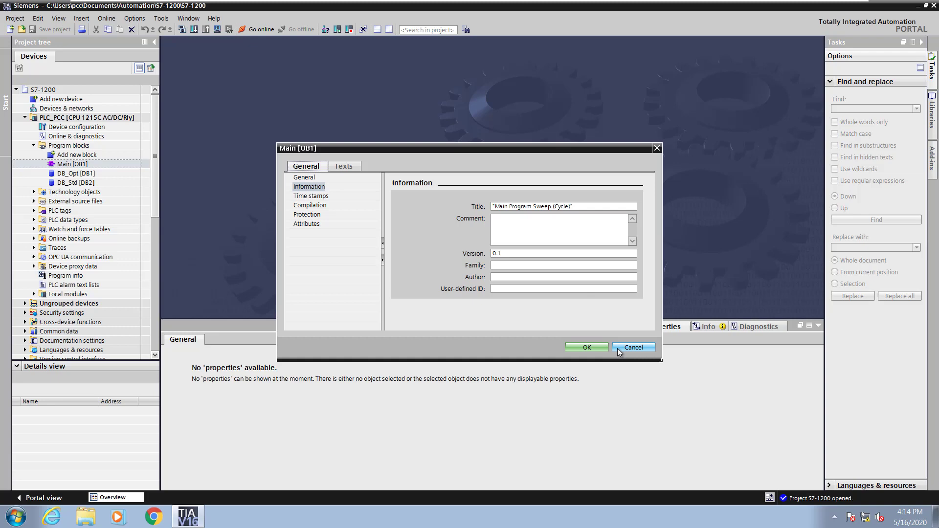
click(633, 348)
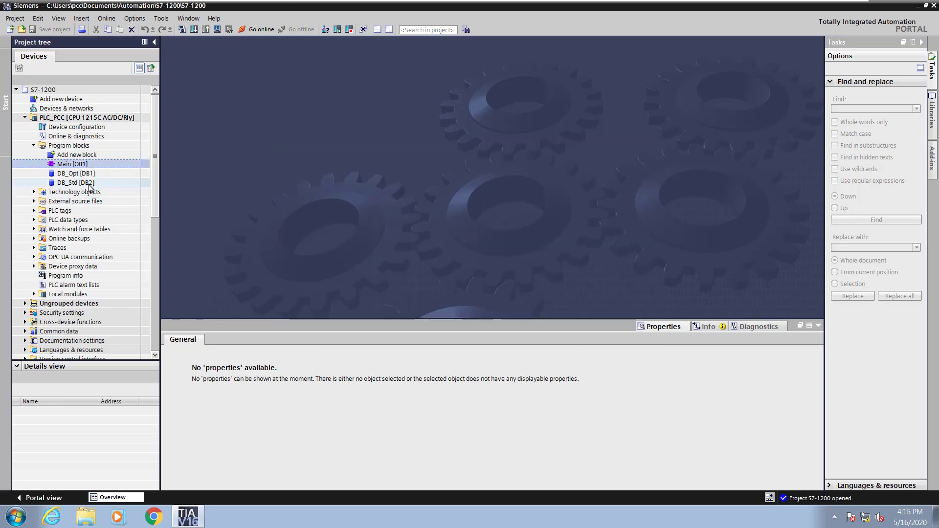
- Open Main OB1 in the ladder editor, comment it 'This is the main demo program.' and fold all networks
right_click(71, 164)
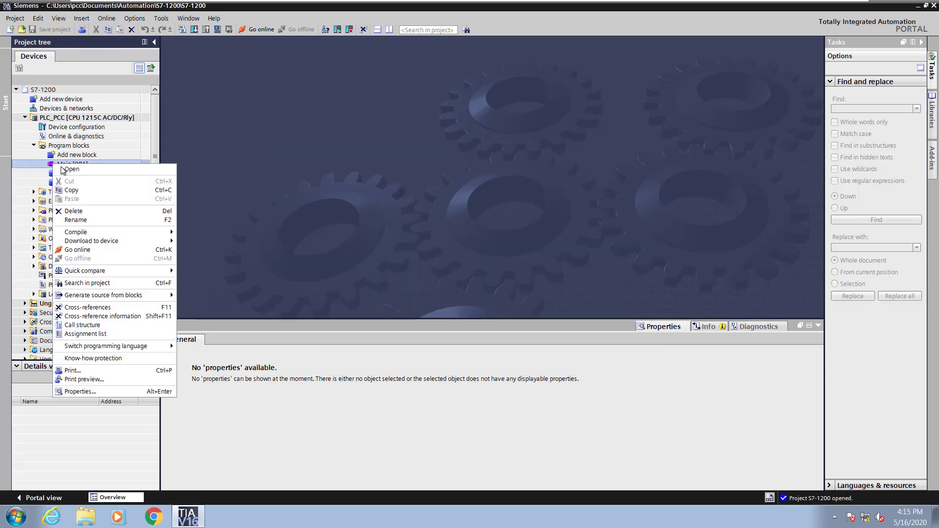
click(71, 169)
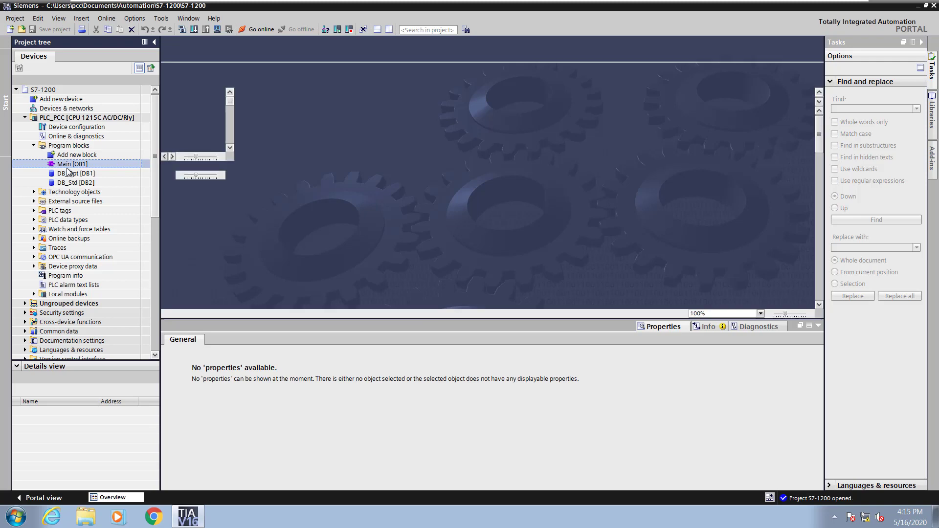
double_click(71, 163)
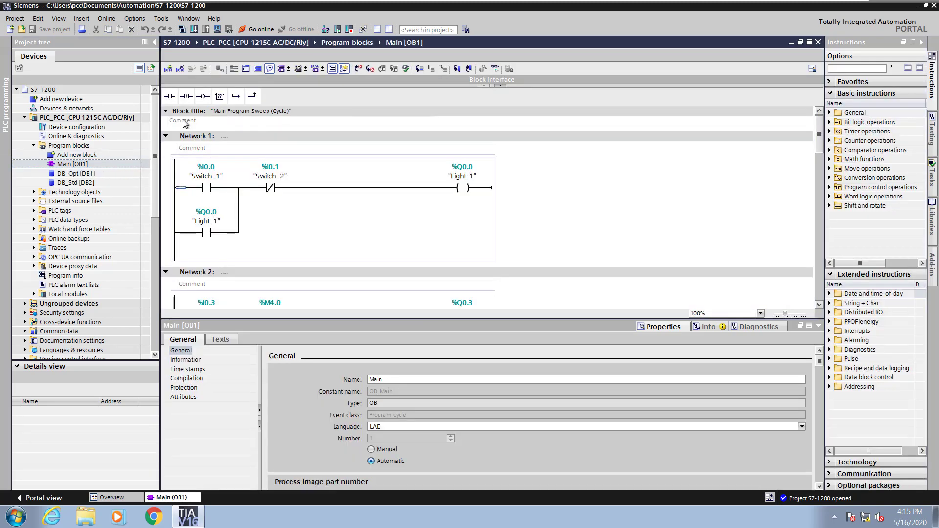
click(186, 121)
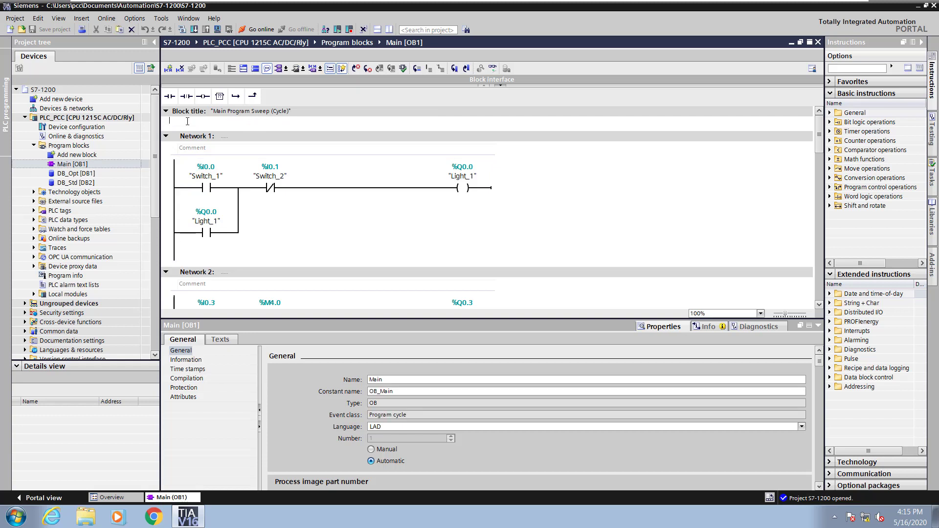
text(This is)
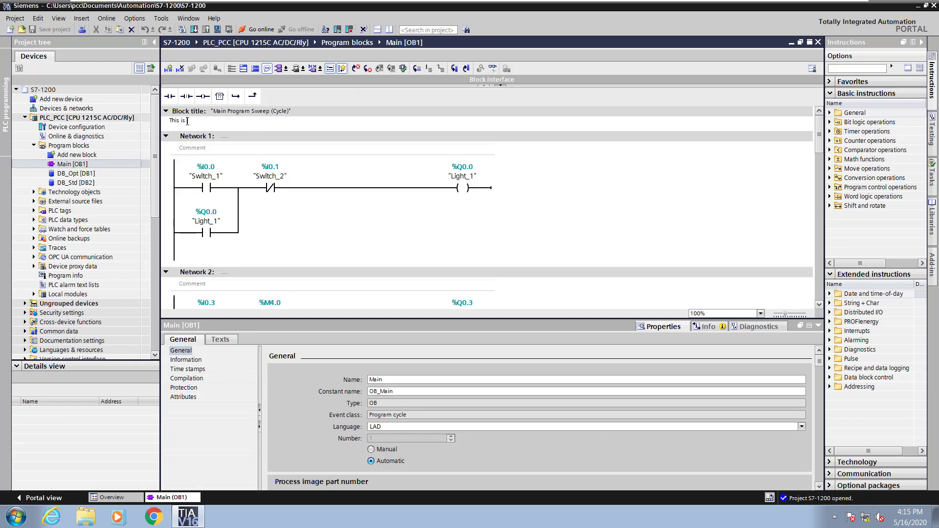
text(the main demo program.)
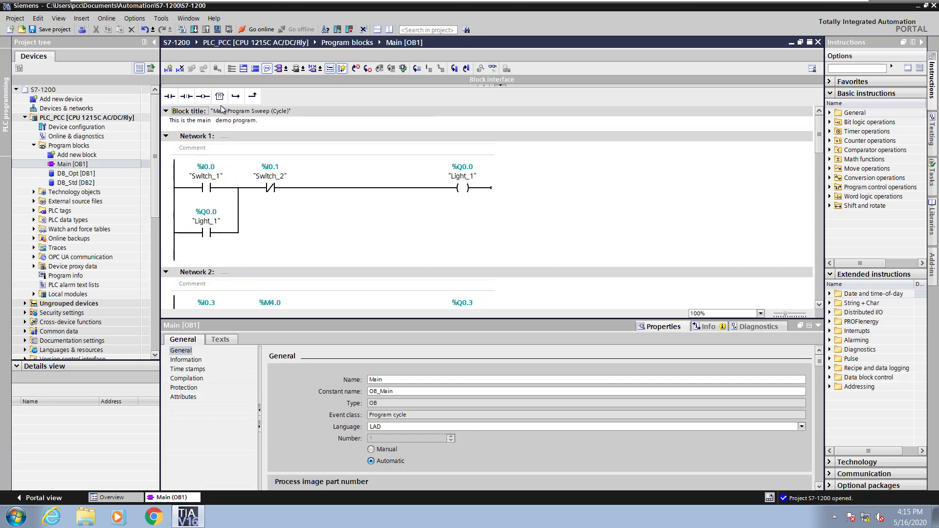
click(254, 68)
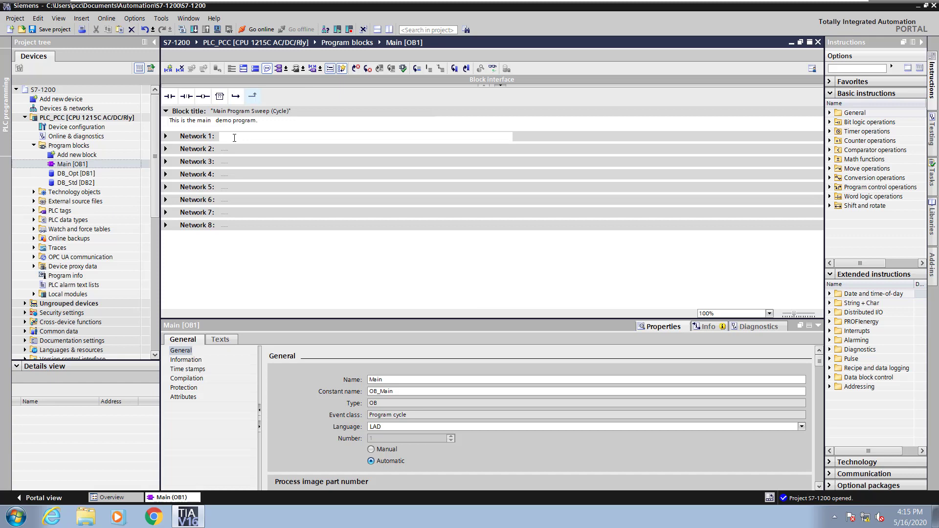
- Title Networks 1–4 as Simple LAD 1, Simple LAD 2, Math and Conversion
text(Si)
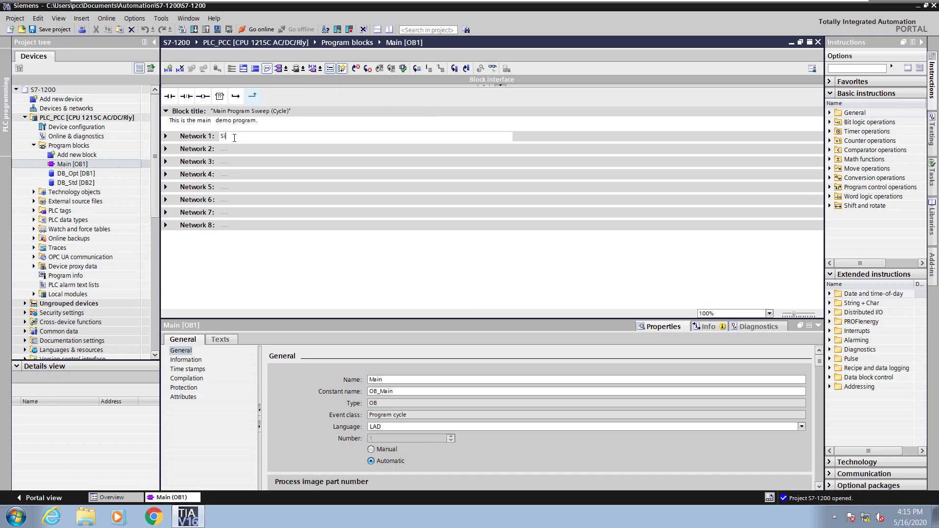
text(Simple LAD)
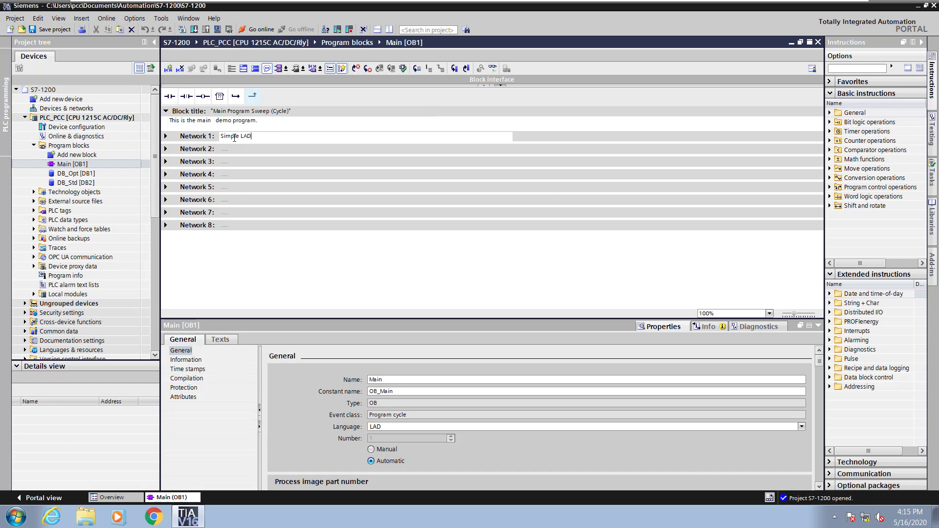
text(1)
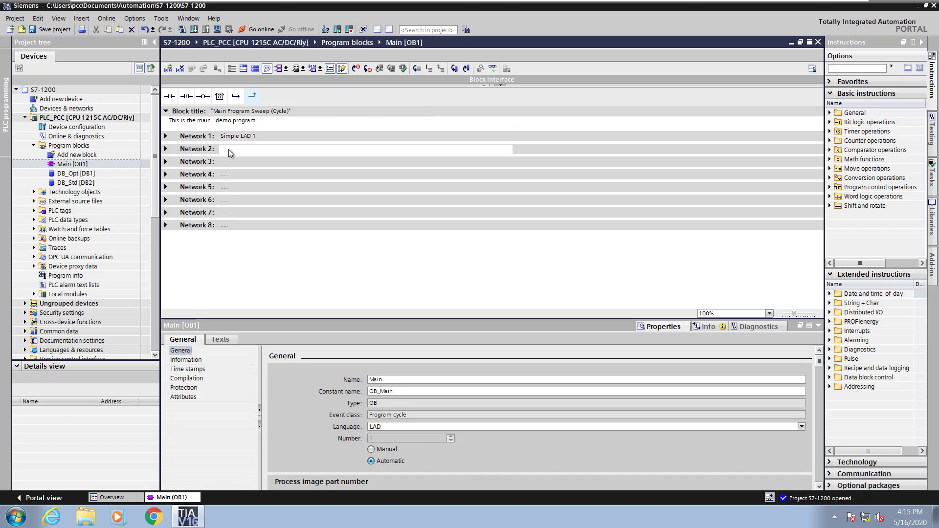
text(Simple L)
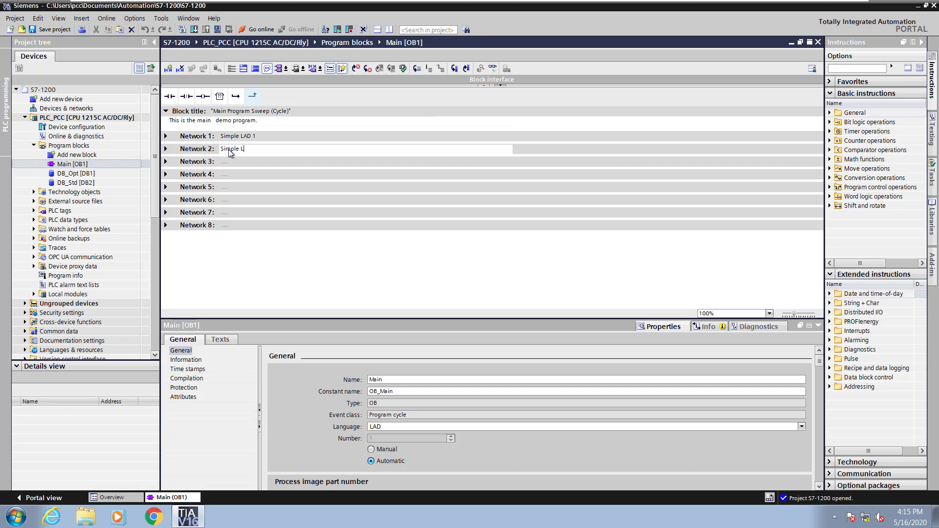
text(AD 2)
click(365, 162)
text(Math)
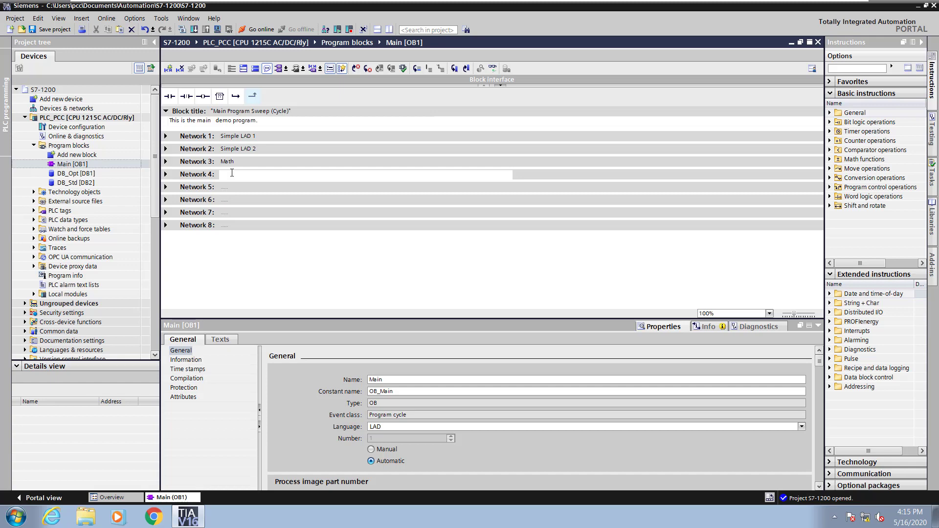
text(Conversion)
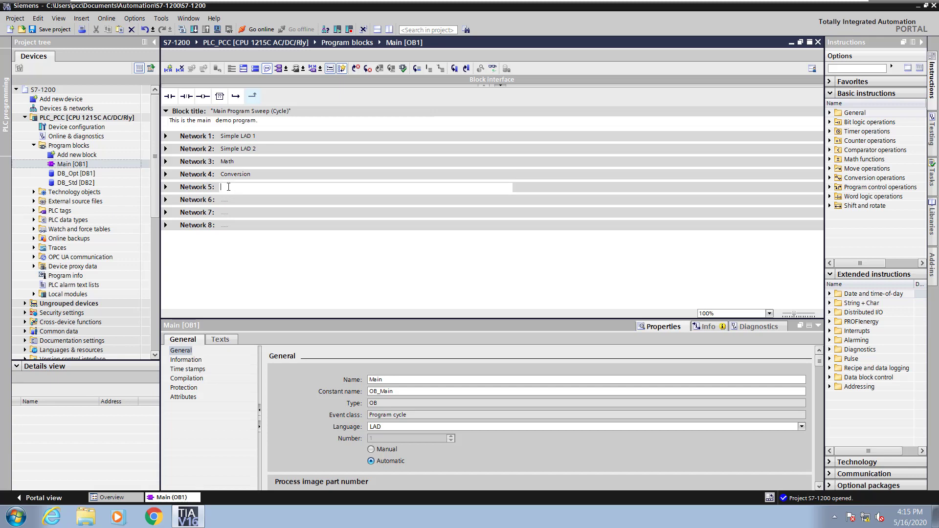
- Title Networks 5–7 as Calculate, Move and Use for Watch and Force Tables
text(Calculate)
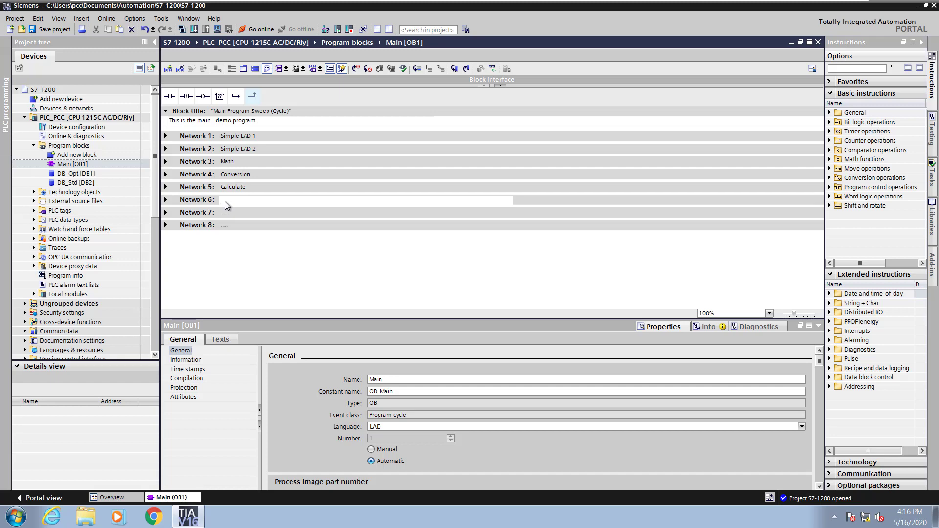
text(Move)
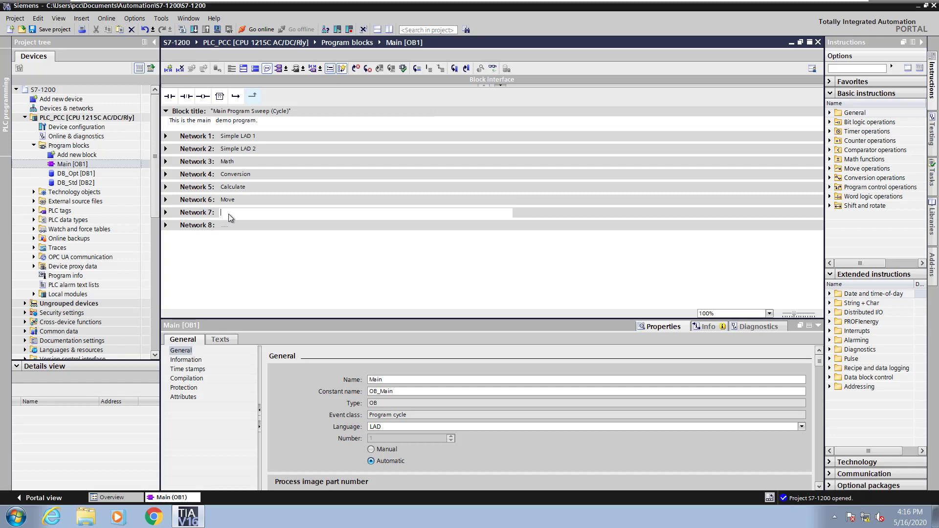
text(Use for)
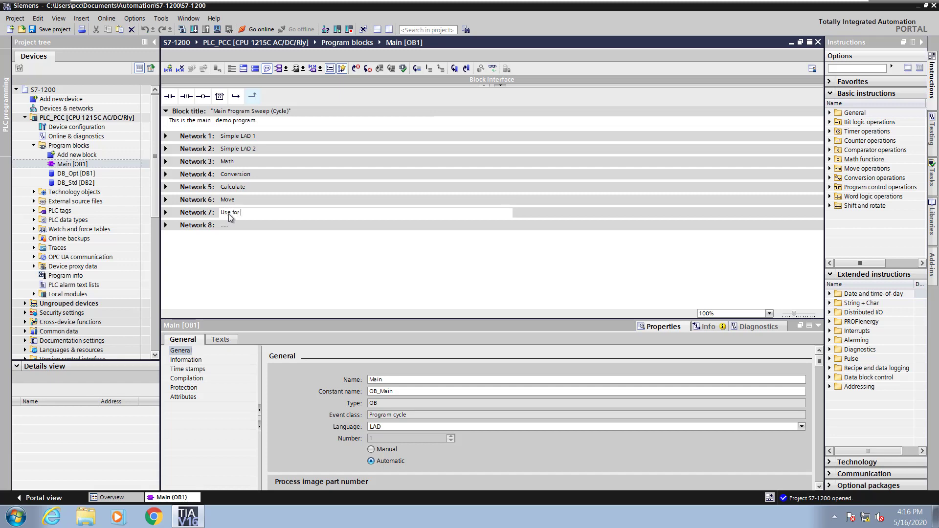
text(Watch Ta)
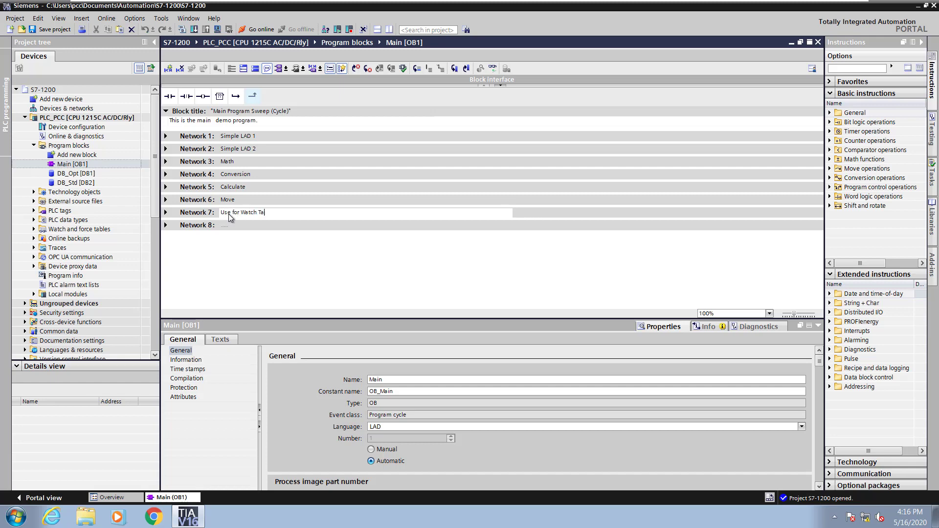
text(nd F)
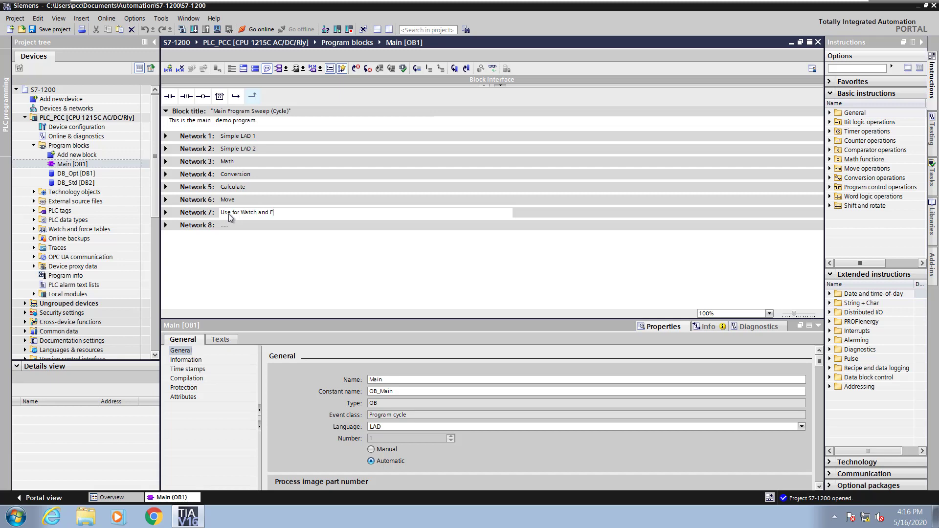
text(orce Tables)
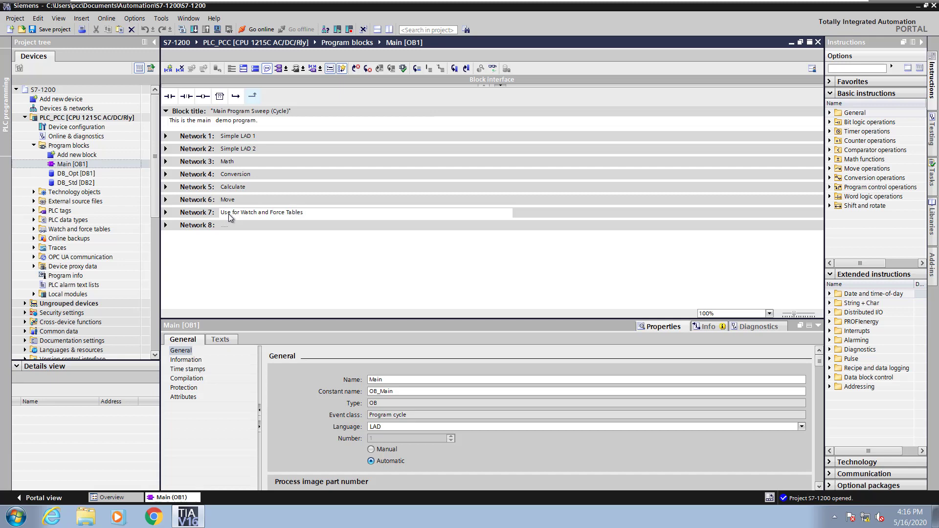
click(195, 225)
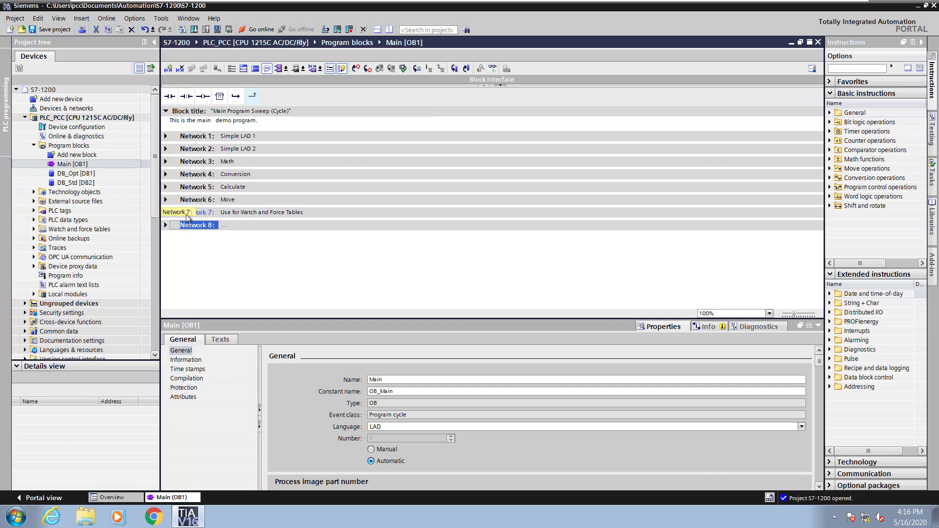
- Write Network 7's comment 'Put multi-line comments here for more detailed information.'
click(166, 212)
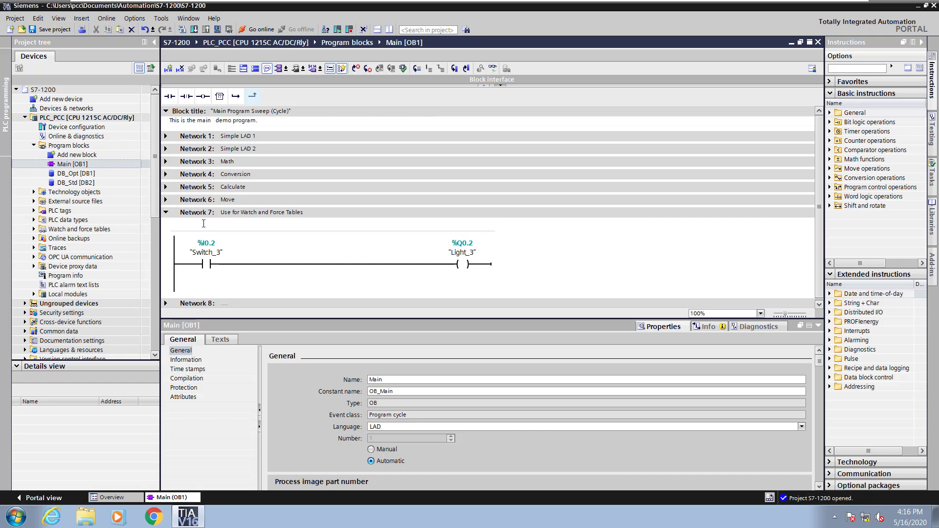
text(Put multi)
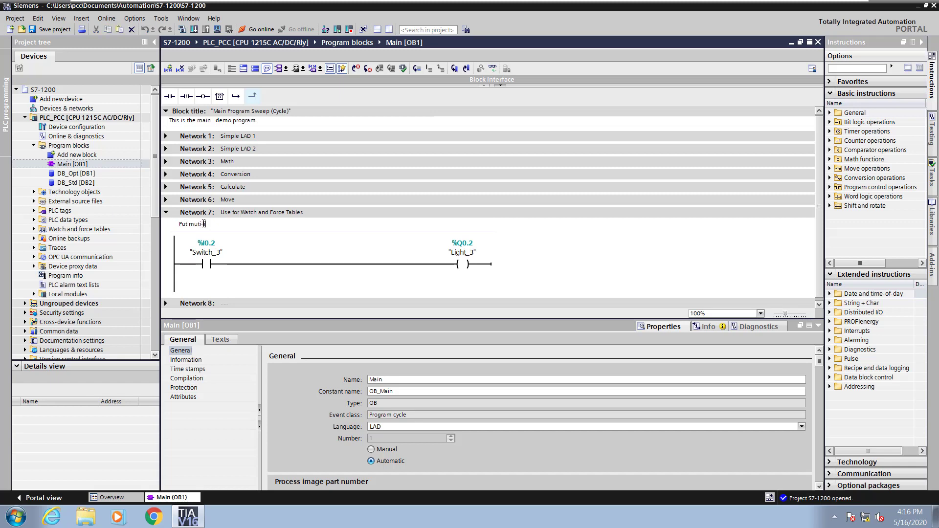
text(line comments)
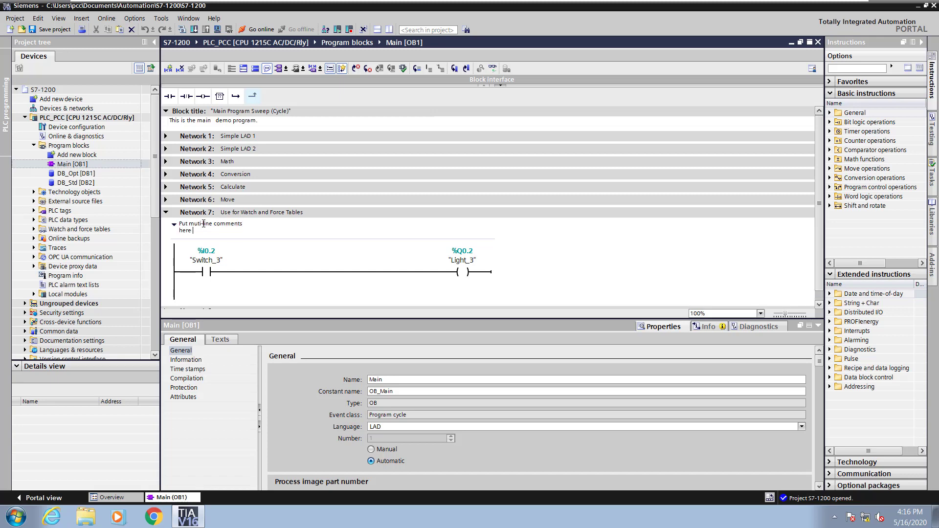
text(for more)
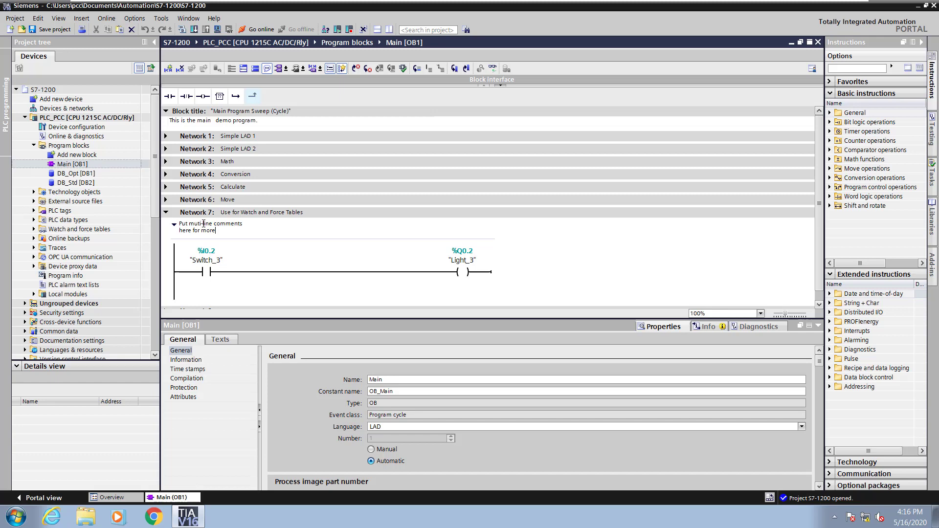
text(detailed information.)
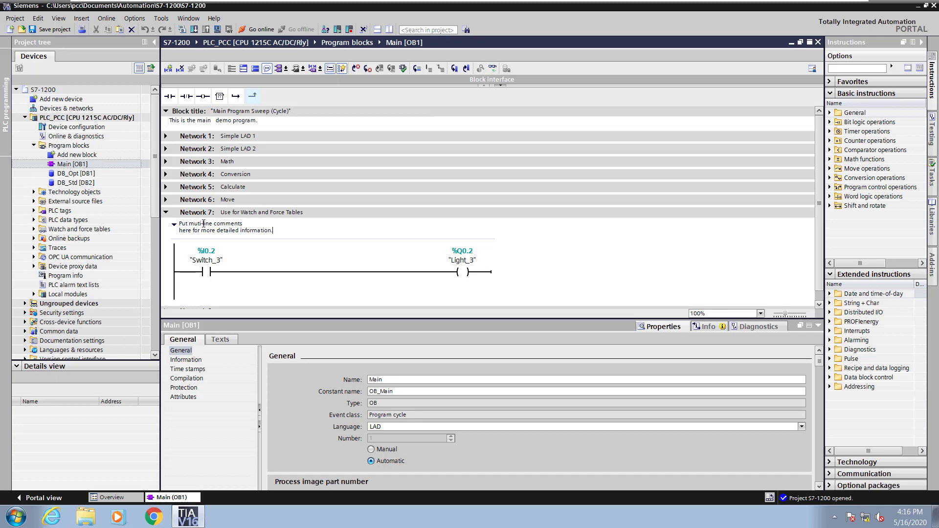
- Collapse and re-expand Network 7's comment, then toggle network comment display
click(174, 223)
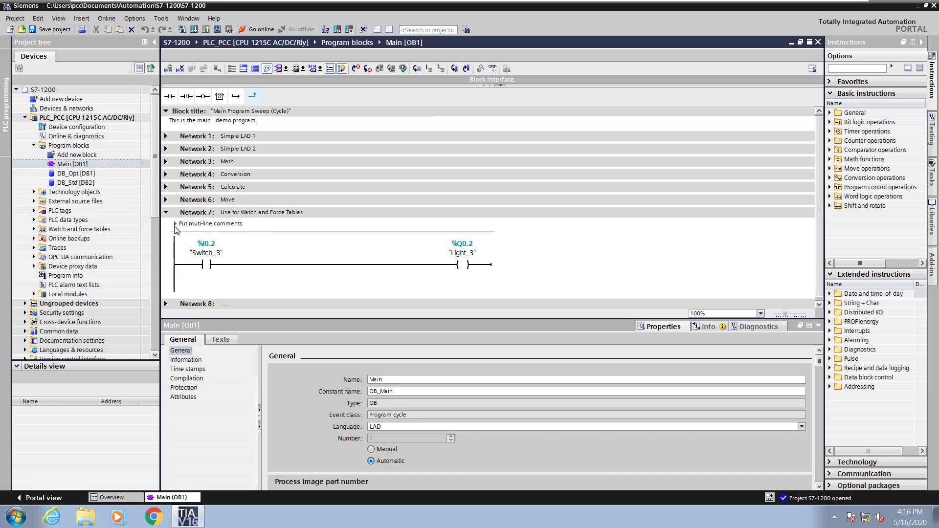
click(174, 223)
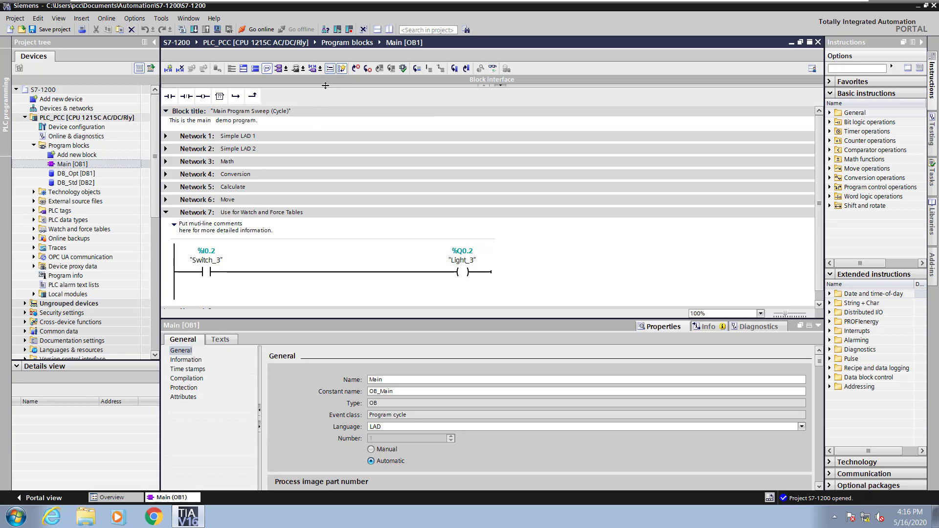
mouse_move(330, 67)
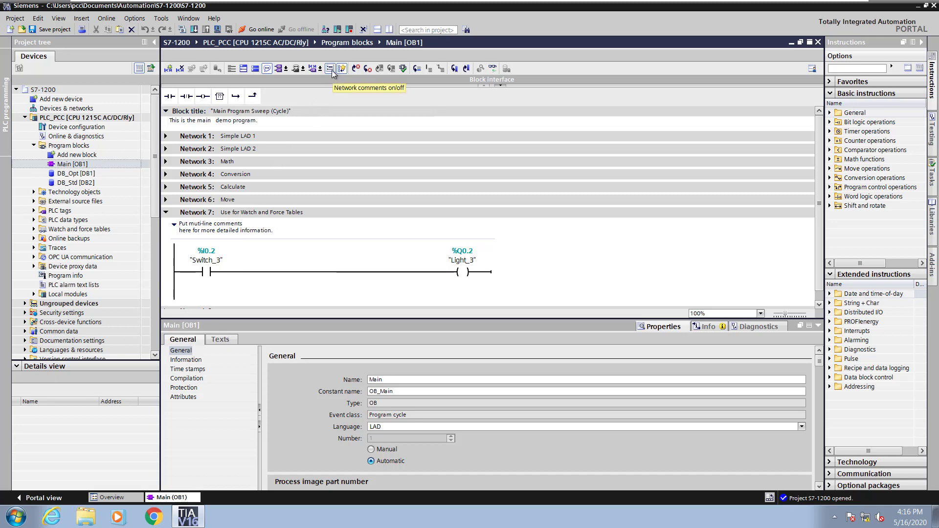
click(341, 68)
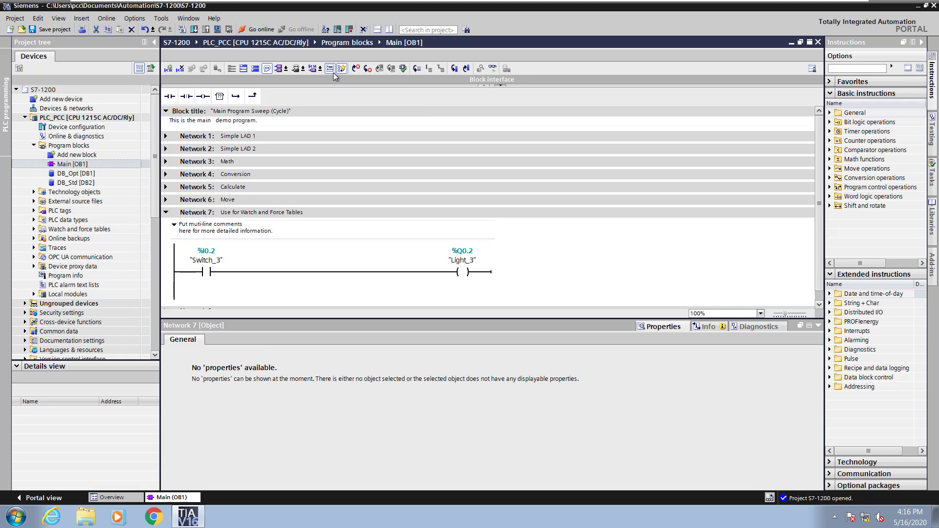
mouse_move(239, 173)
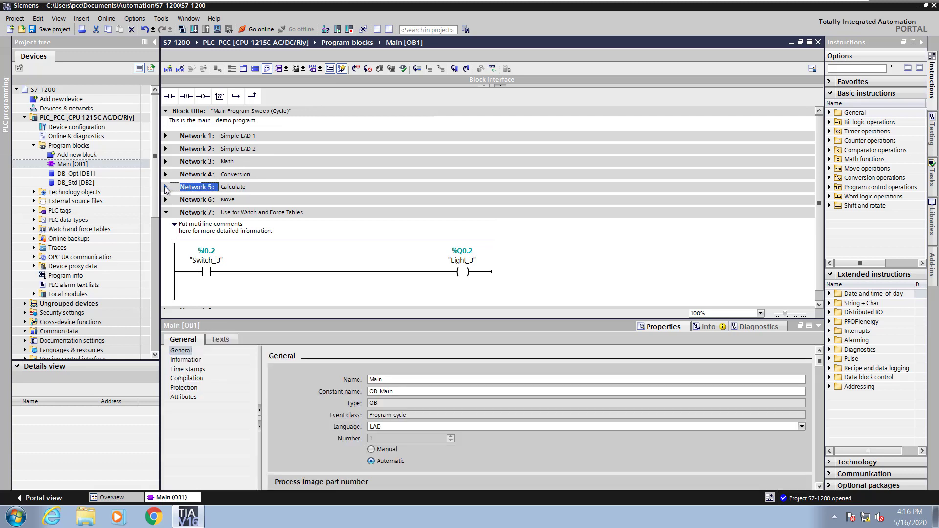
- Add the free-form comment 'Free form comments can be added.' to Network 5's CALCULATE box
click(166, 186)
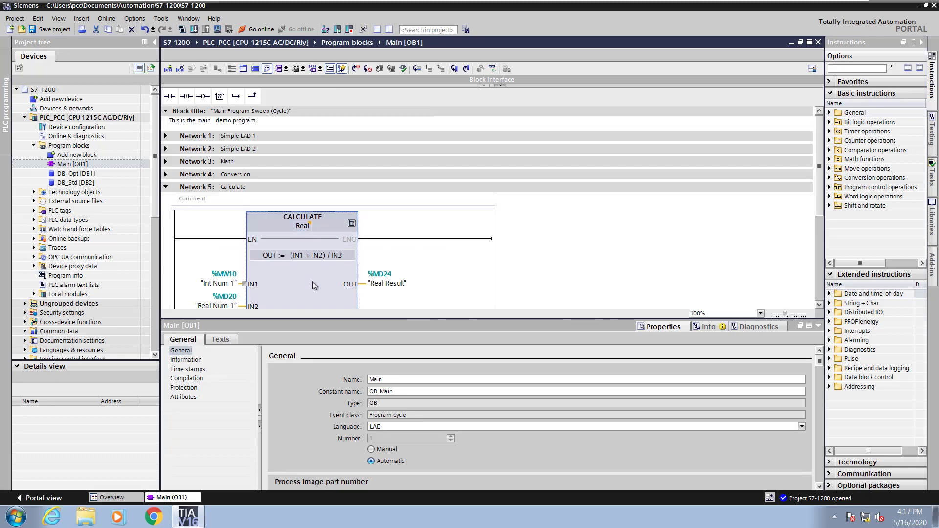
right_click(312, 285)
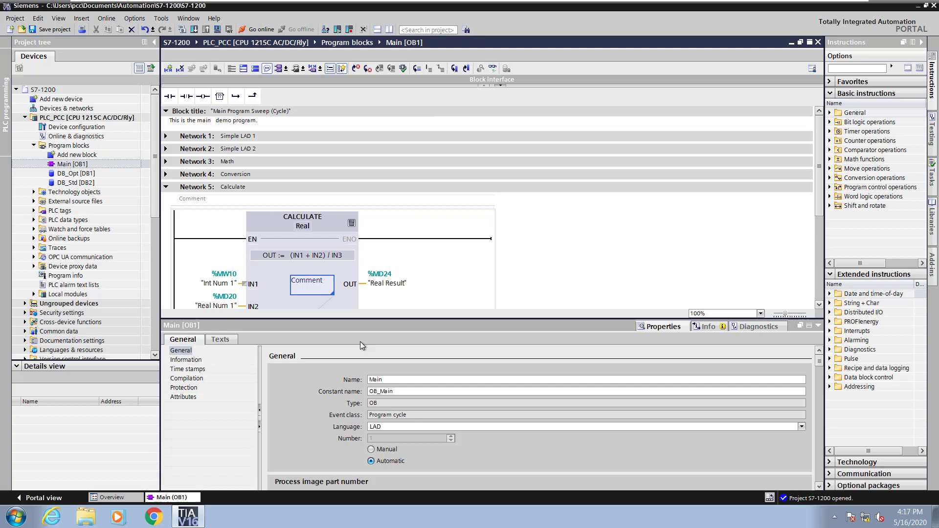
scroll(down, 3)
text(Free form)
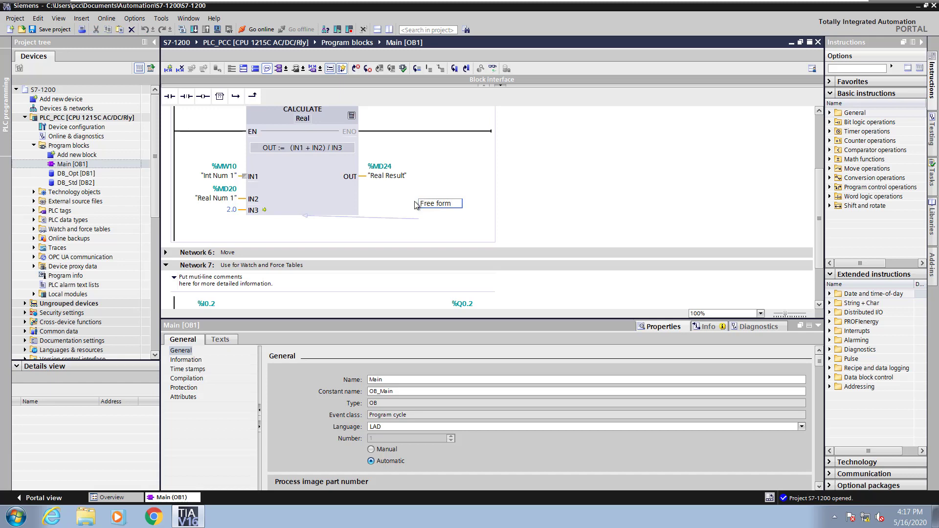
text(commet)
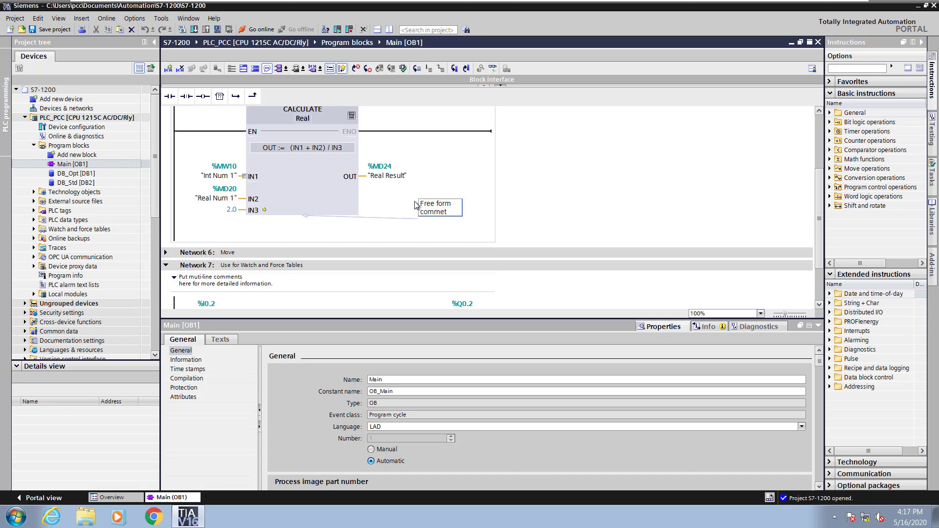
text(comment)
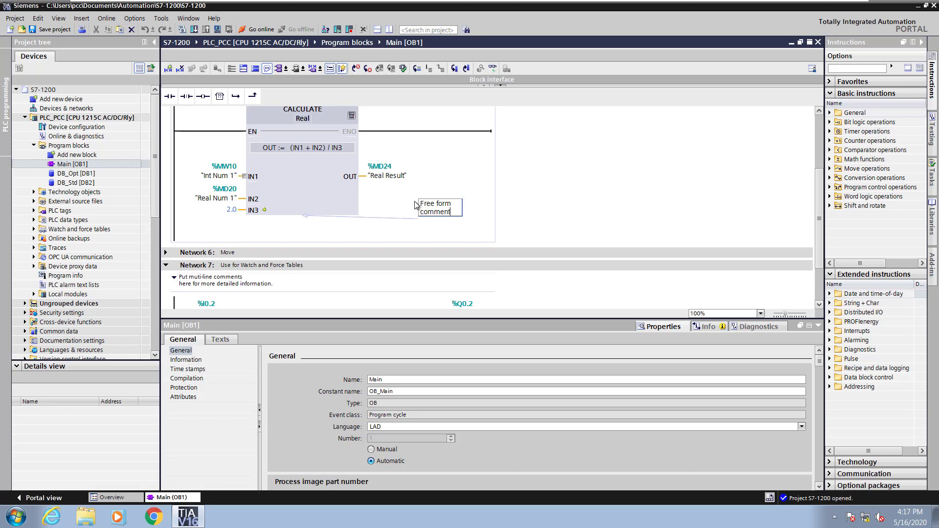
text(can be added.)
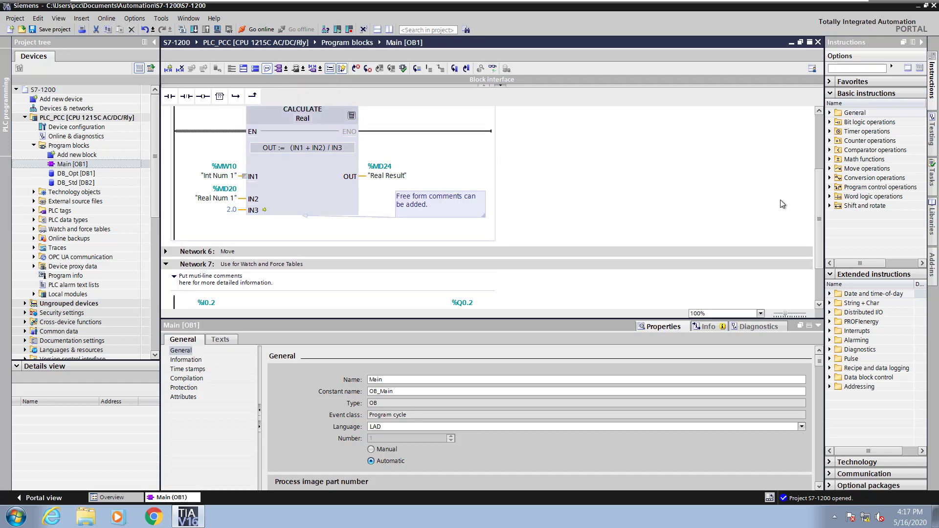
scroll(up, 3)
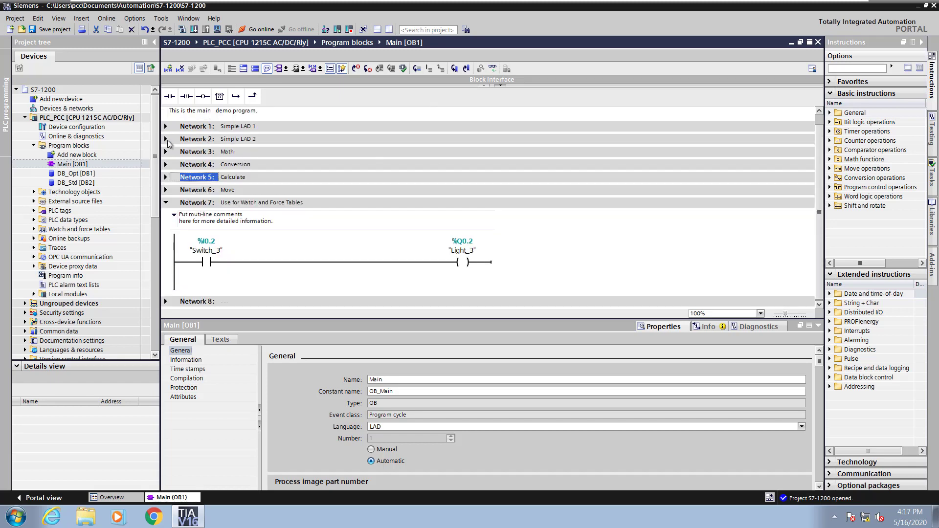
click(462, 263)
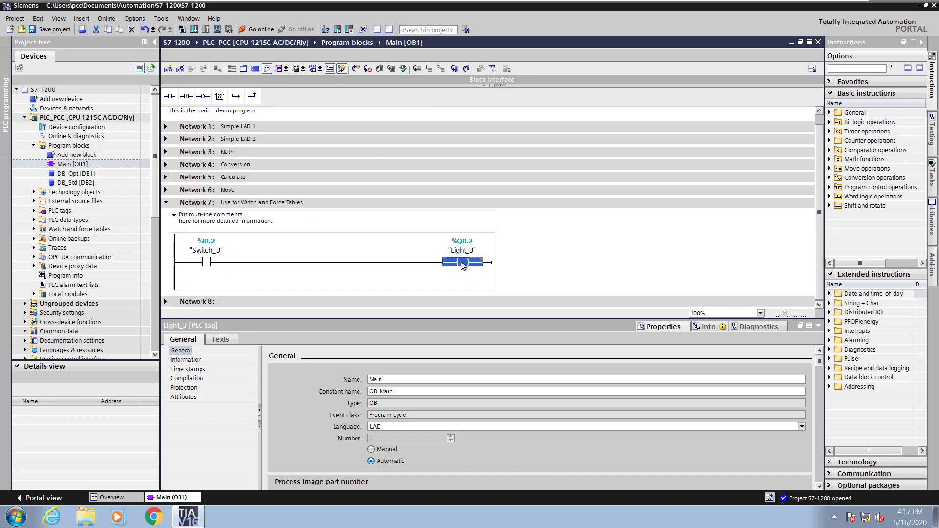
- Add the free-form comment 'Can be put on coils' to the Light_3 coil in Network 7
right_click(462, 262)
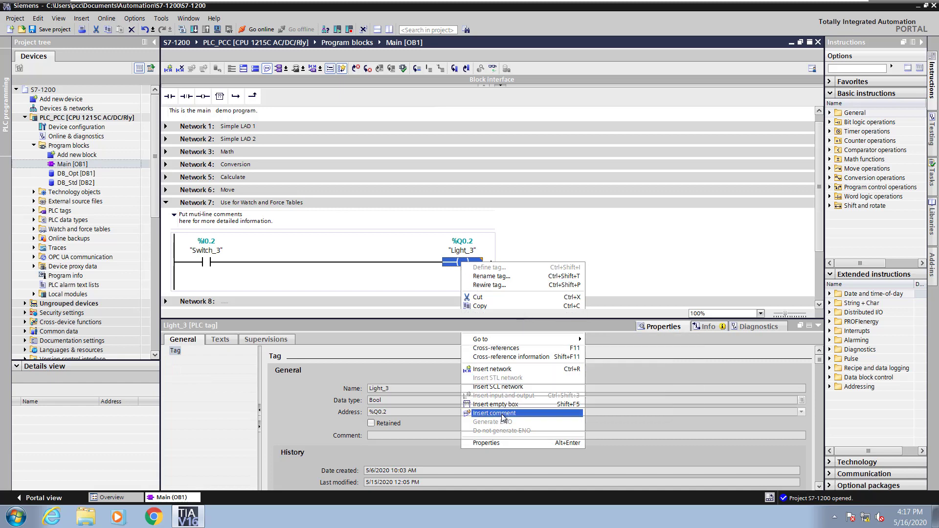
click(492, 413)
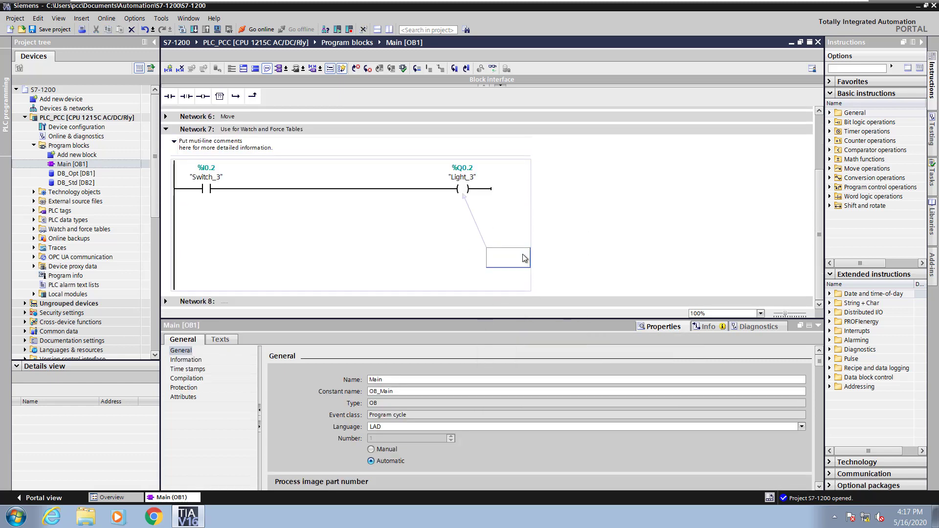
text(Co)
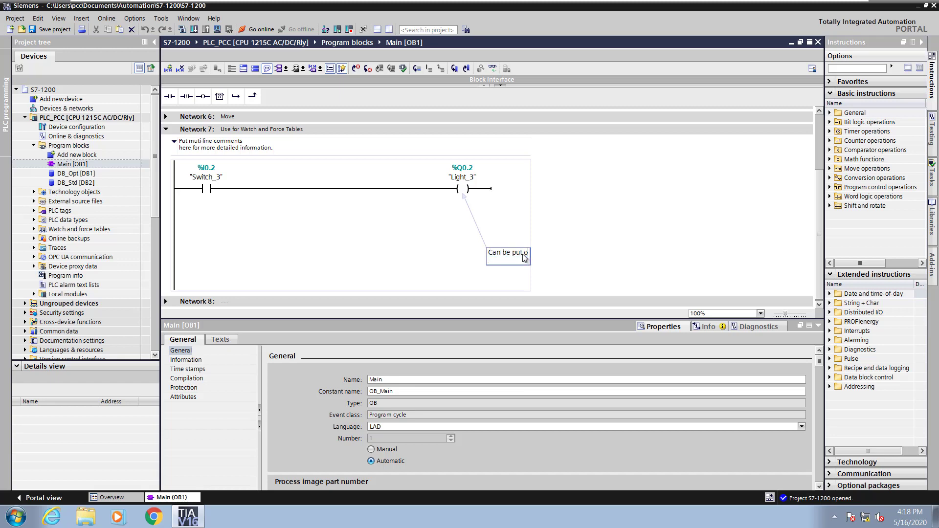
mouse_move(523, 258)
text(n co)
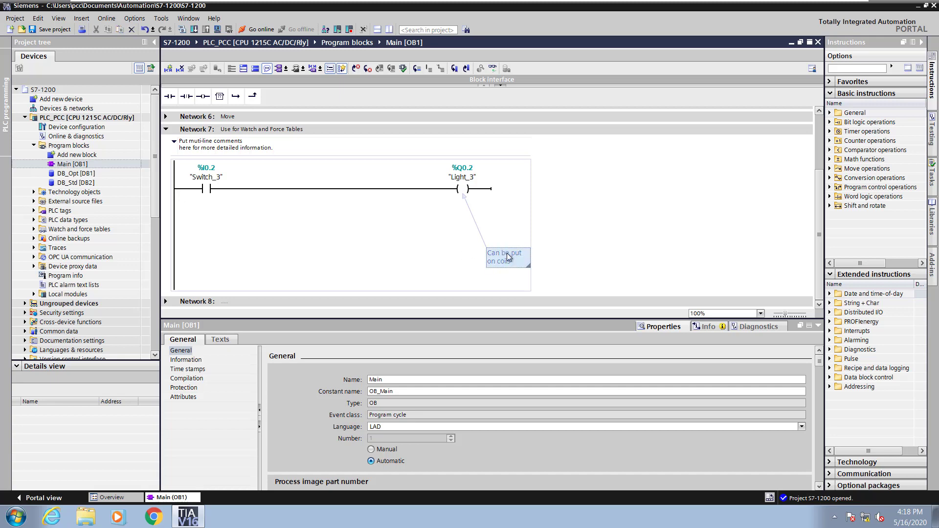
scroll(up, 3)
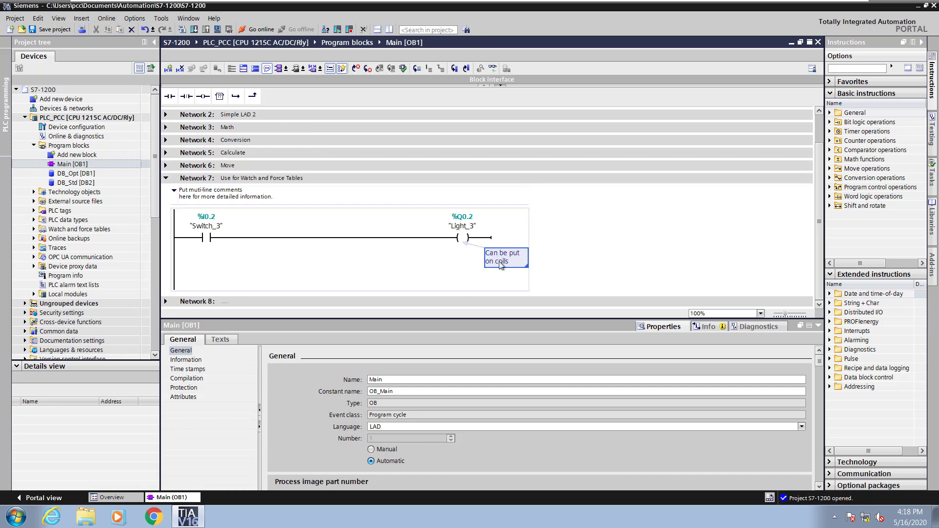
mouse_move(459, 250)
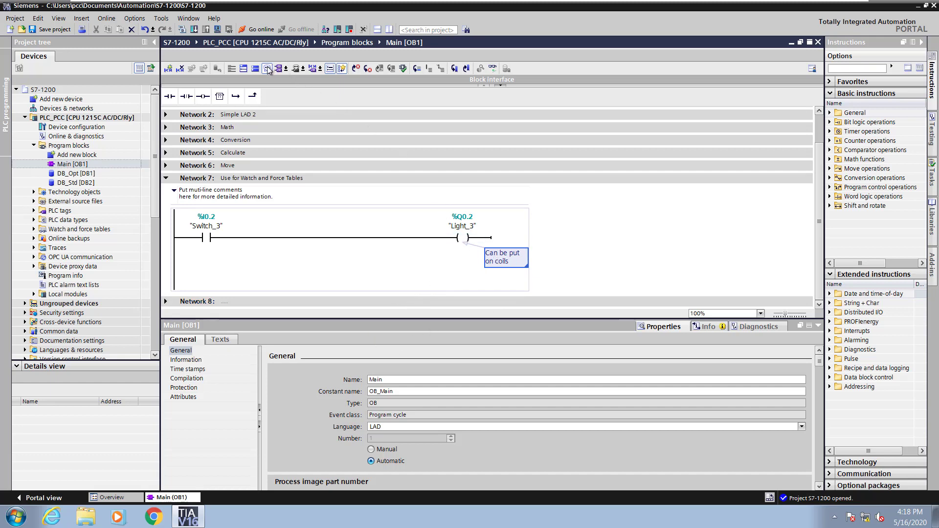
scroll(up, 3)
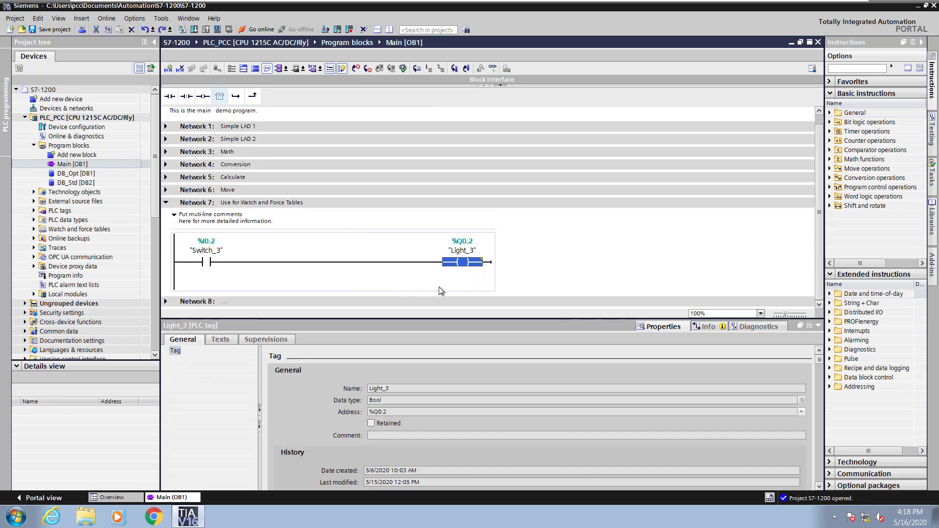
mouse_move(385, 279)
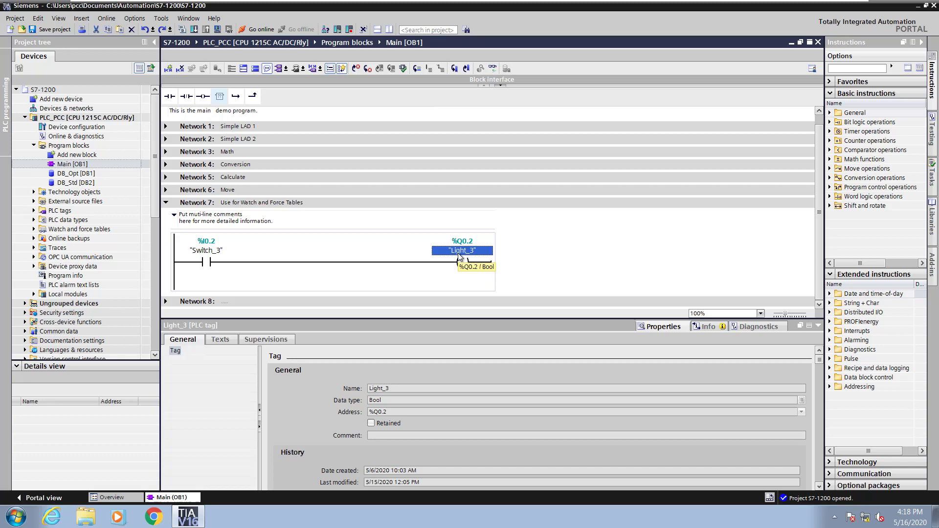
- Jump from the Switch_3 contact to its definition in the Demo Tags table
click(204, 251)
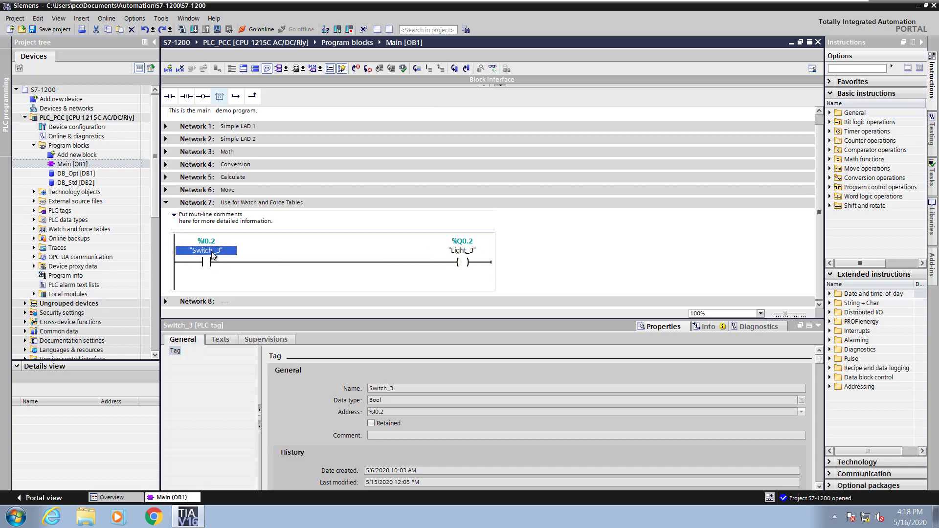
right_click(205, 250)
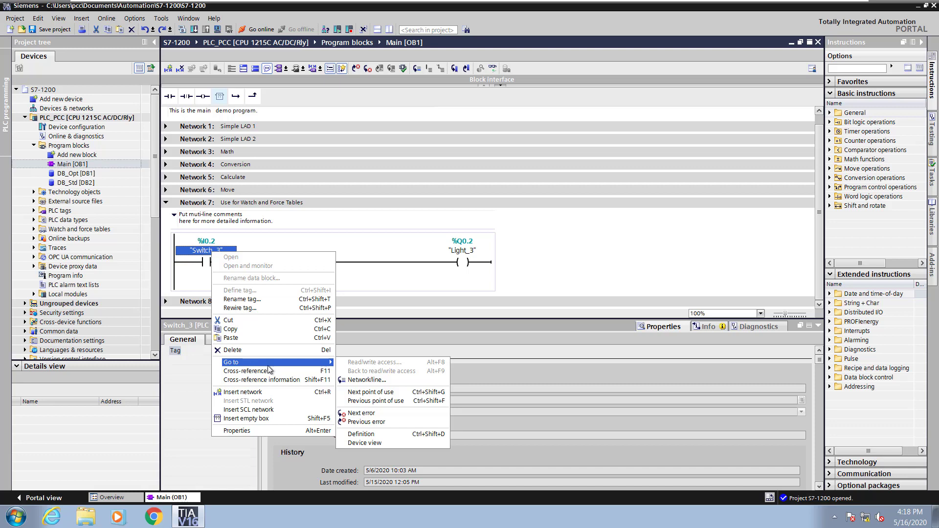
mouse_move(363, 383)
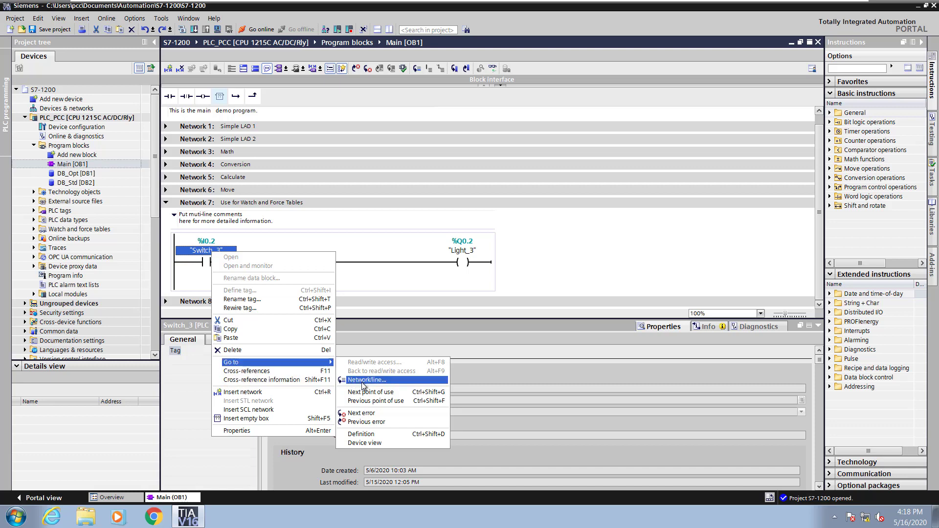
mouse_move(361, 433)
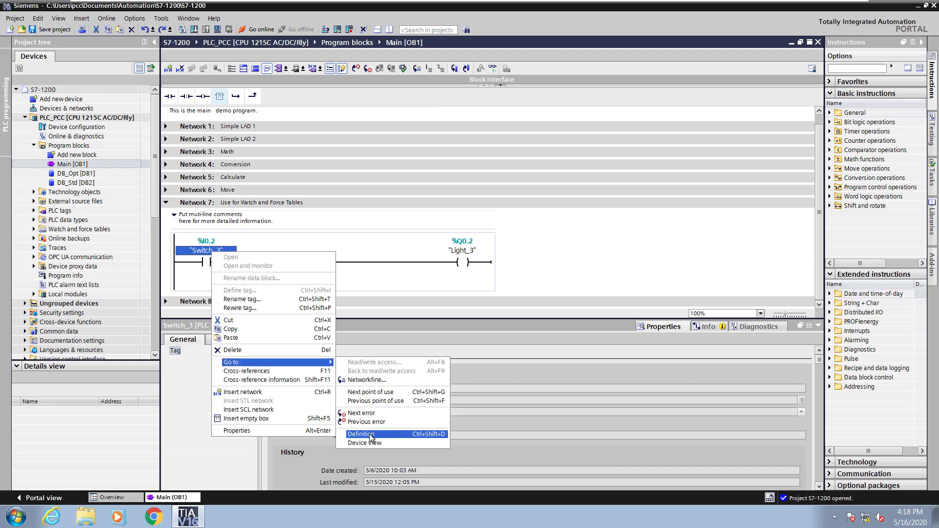
click(360, 434)
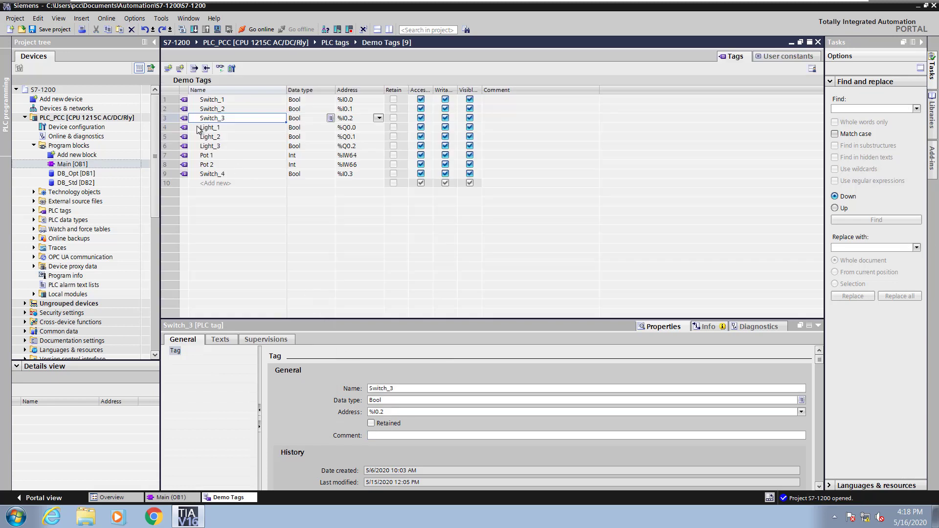
- Comment the Switch_3 tag as '3rd switch on cpu' and return to Main OB1
click(539, 117)
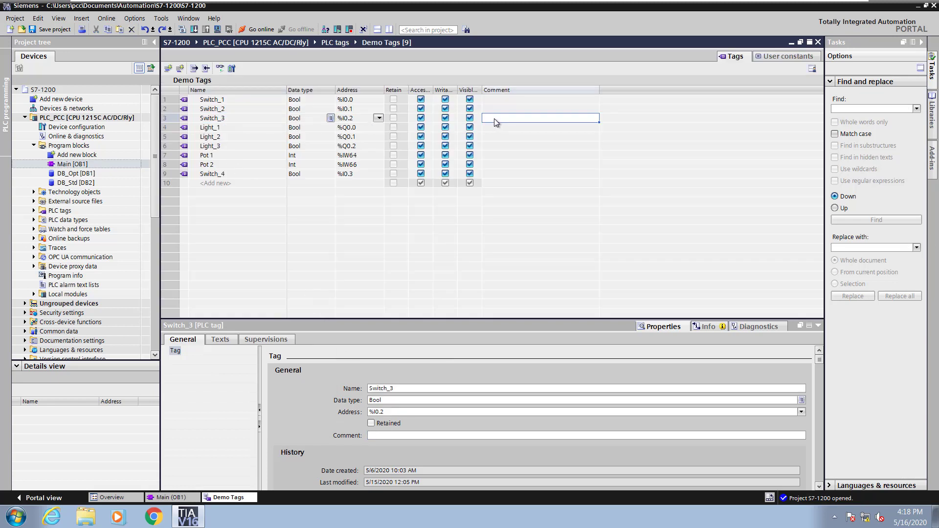
text(3rd)
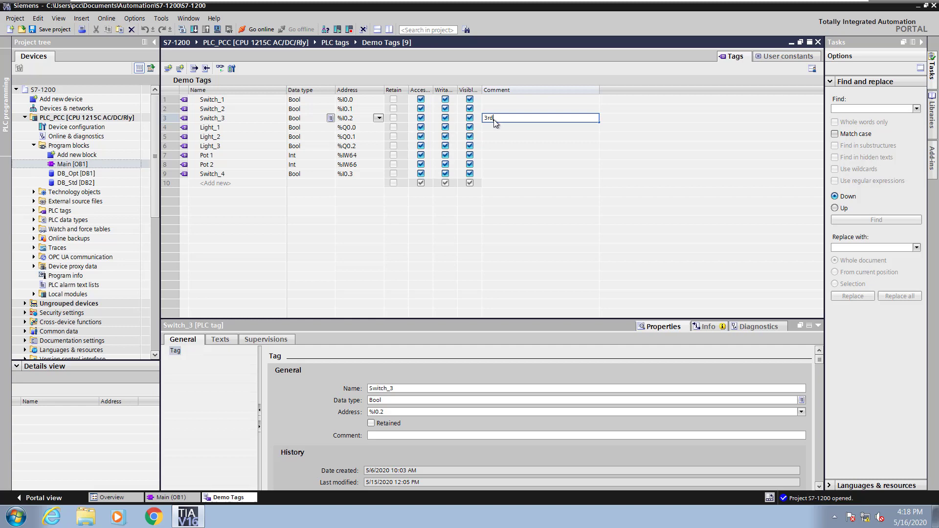
text(switch on cpu)
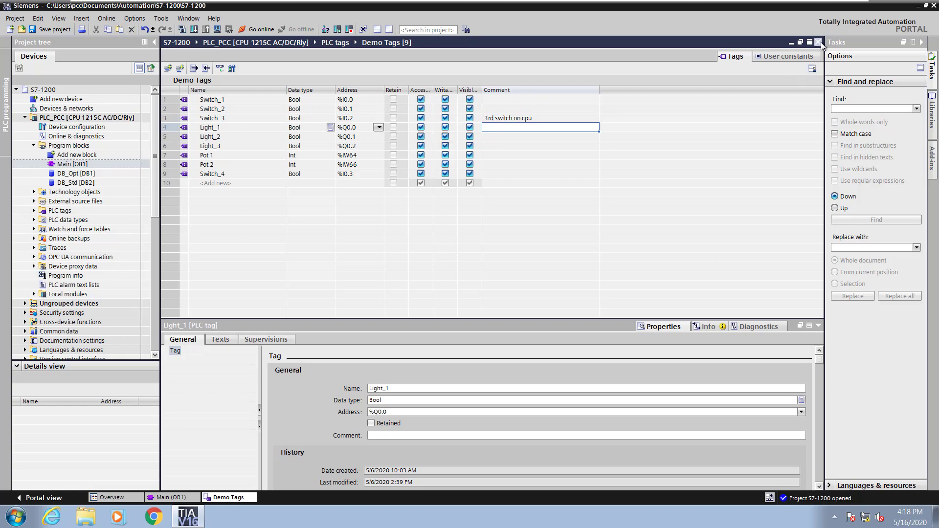
click(171, 497)
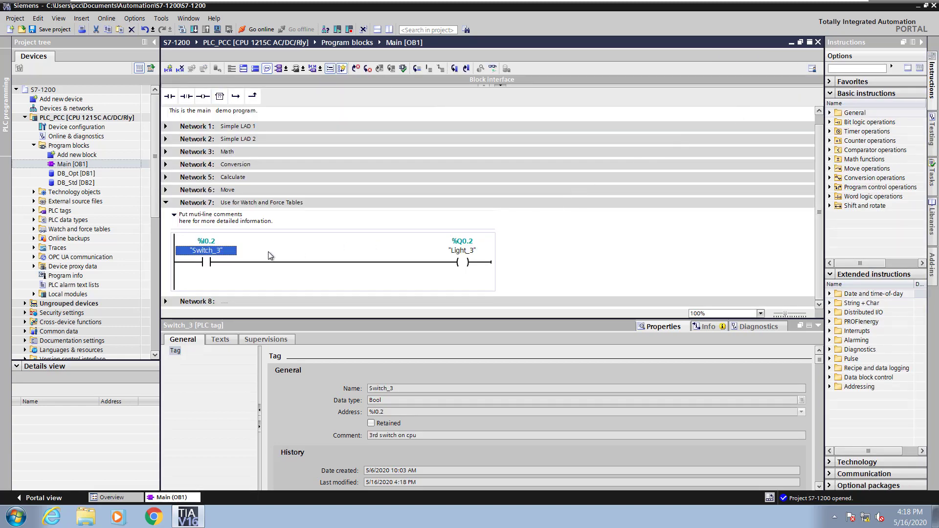
right_click(205, 250)
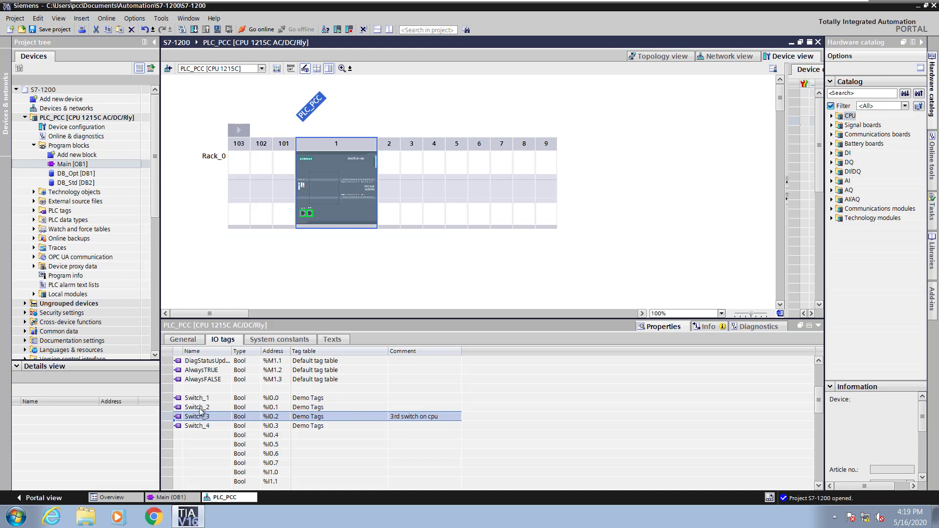
mouse_move(353, 424)
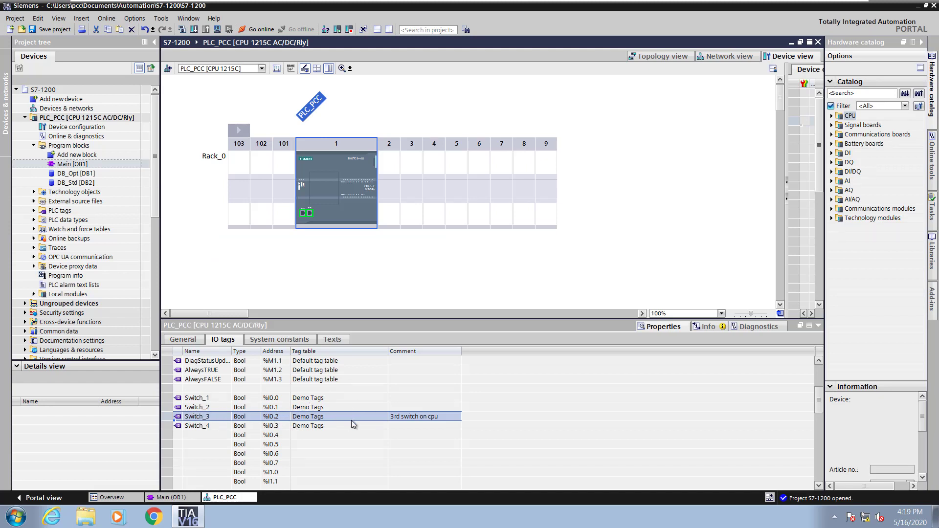
mouse_move(345, 218)
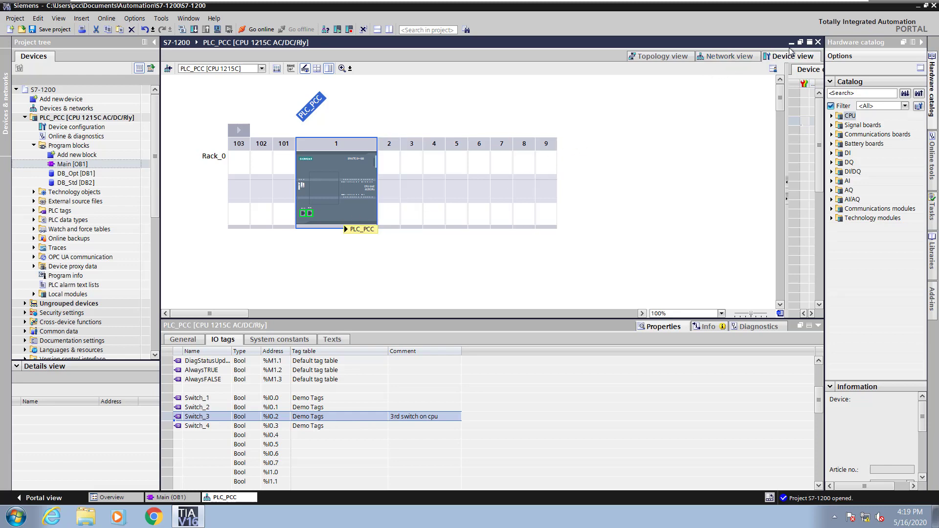
click(173, 497)
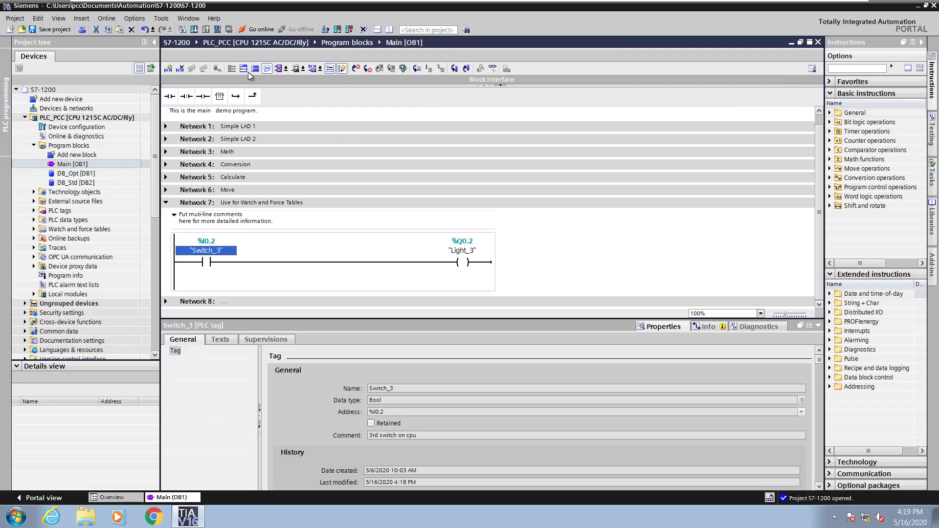
- Fold all Main OB1 networks to their titles, briefly expanding Network 7 for review
scroll(down, 3)
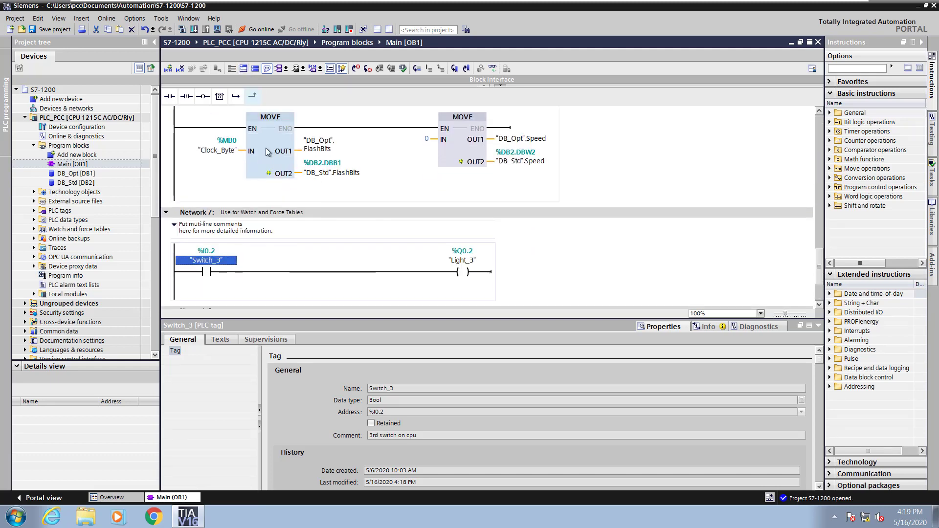
scroll(up, 3)
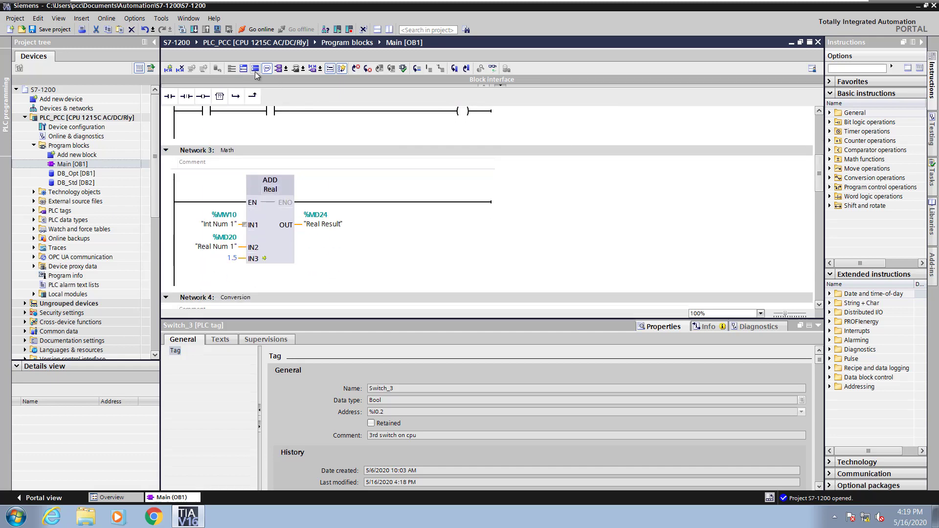
click(254, 68)
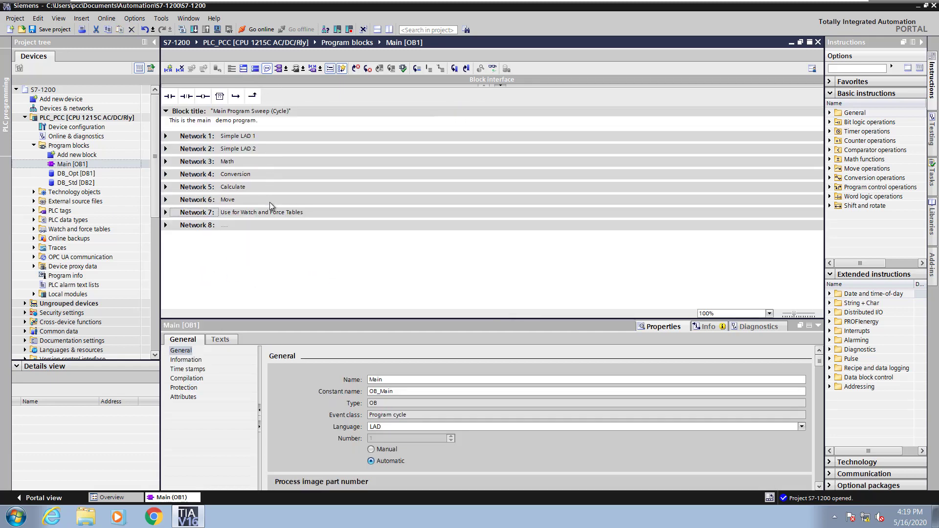
click(166, 212)
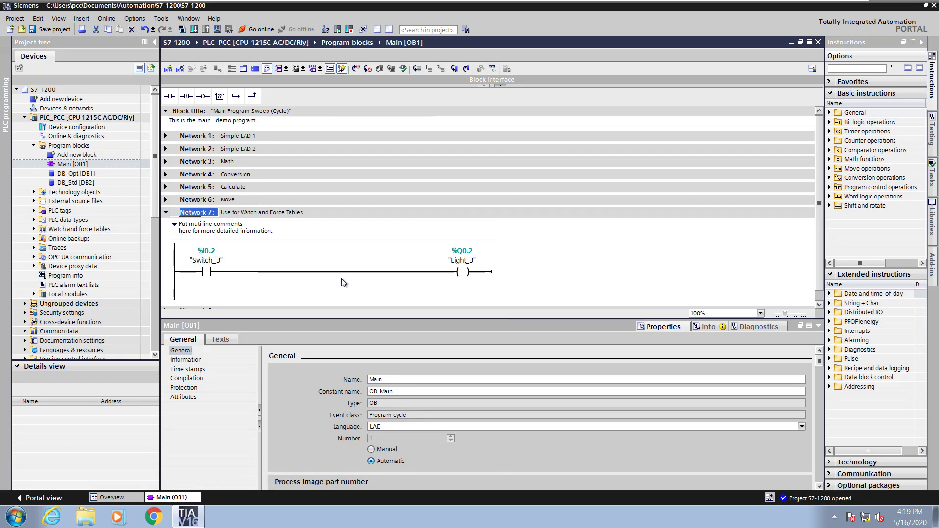
click(461, 260)
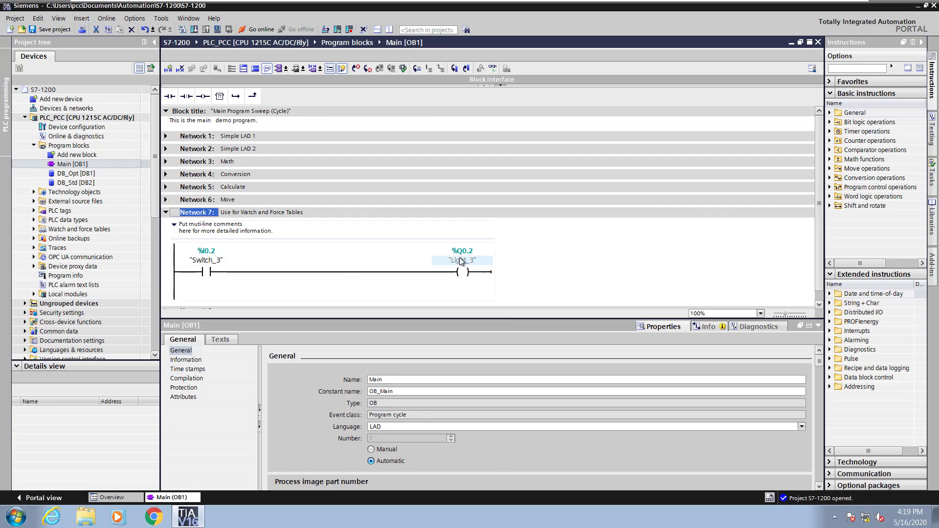
click(166, 212)
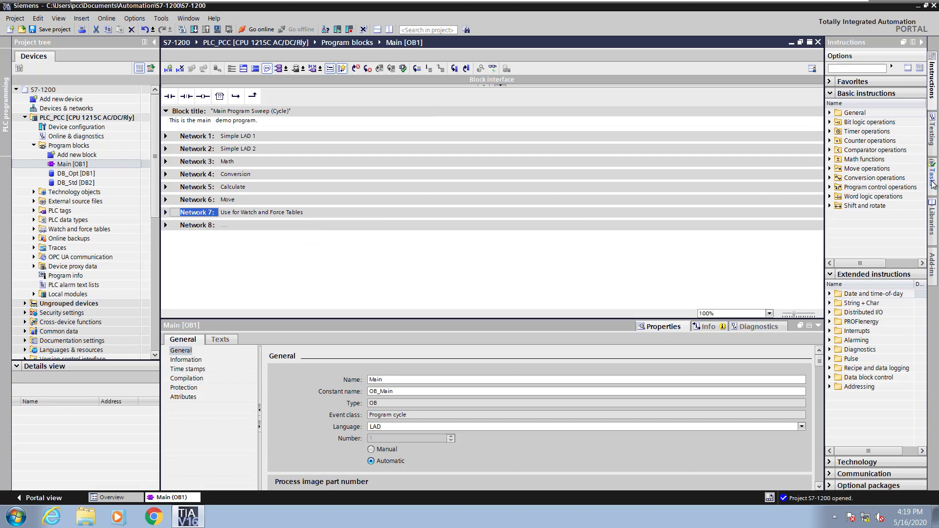
- Use Find and replace to locate Light_3 in Network 7, then collapse that network
click(932, 173)
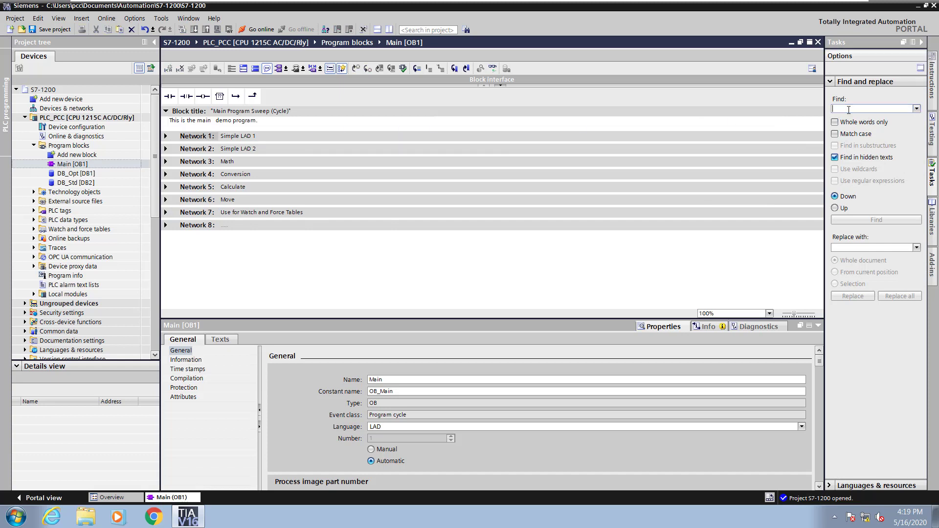
text(Light)
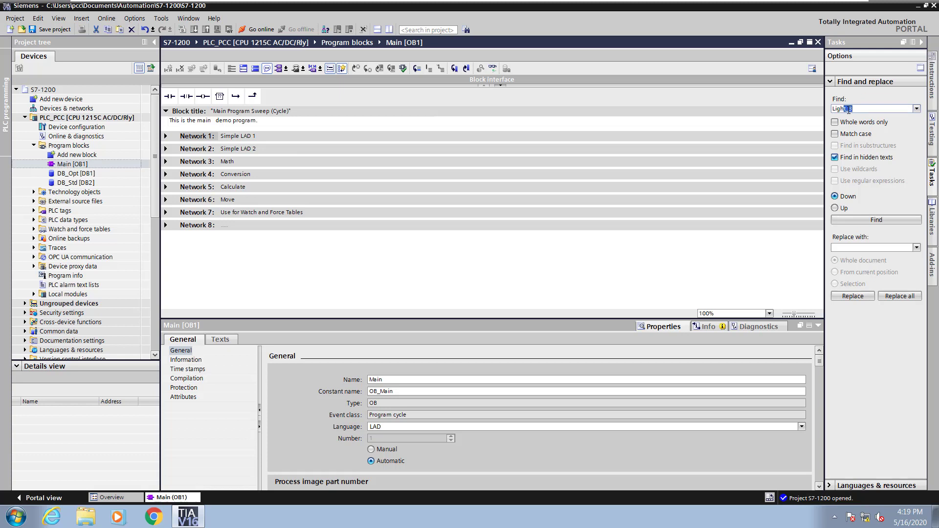
mouse_move(875, 220)
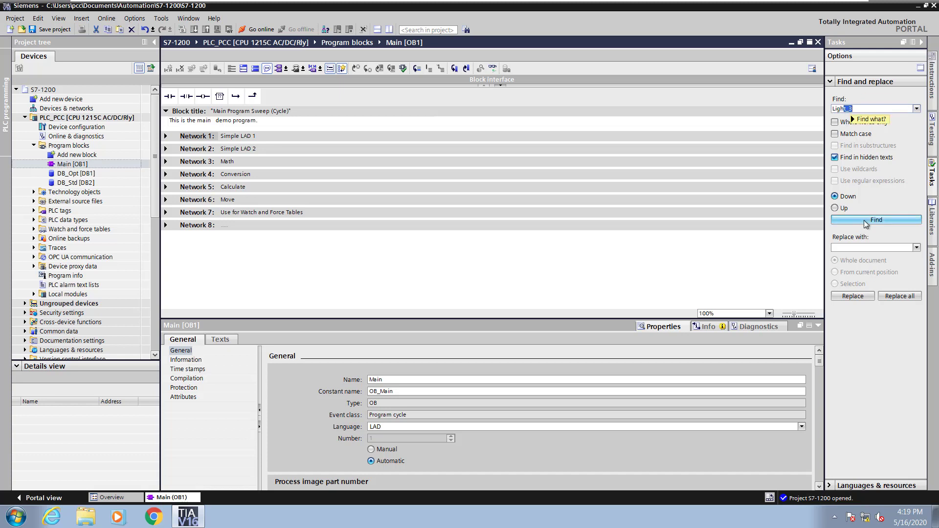
click(874, 220)
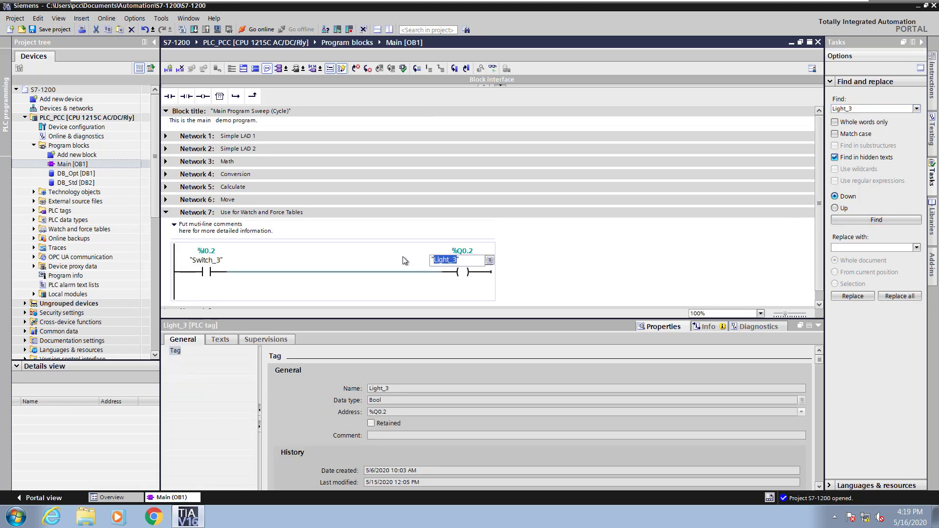
mouse_move(442, 283)
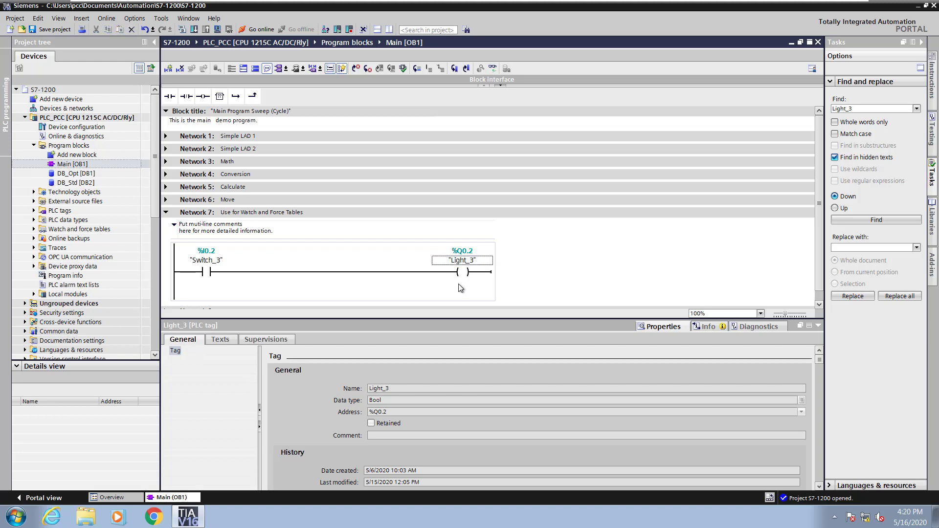
mouse_move(831, 191)
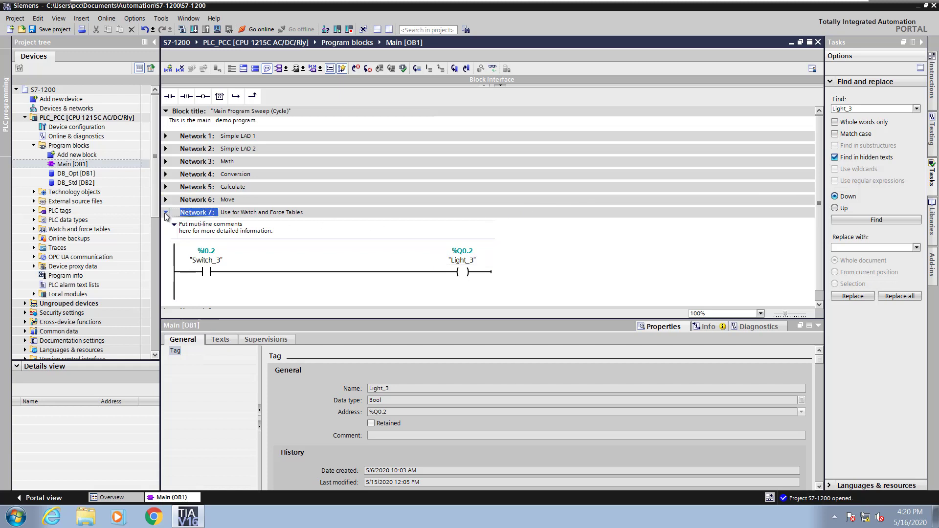
click(166, 213)
text(Light_3)
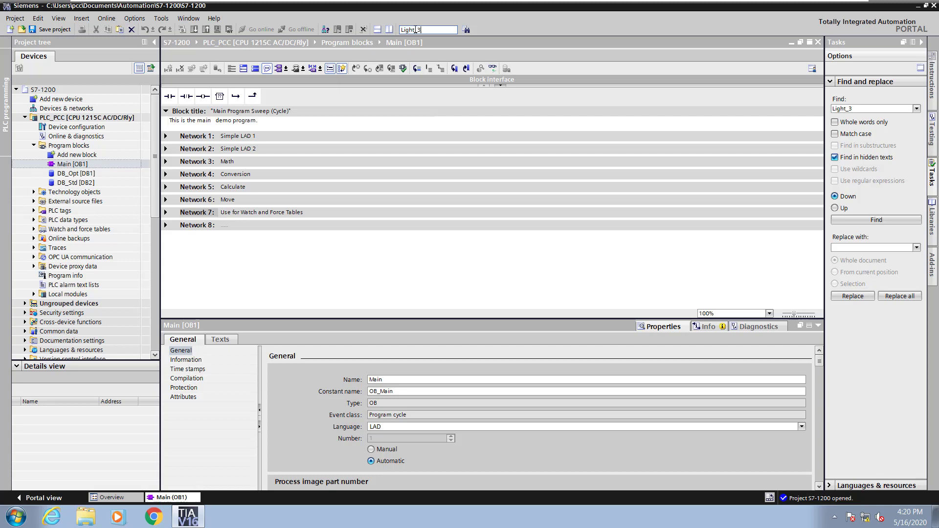
mouse_move(465, 30)
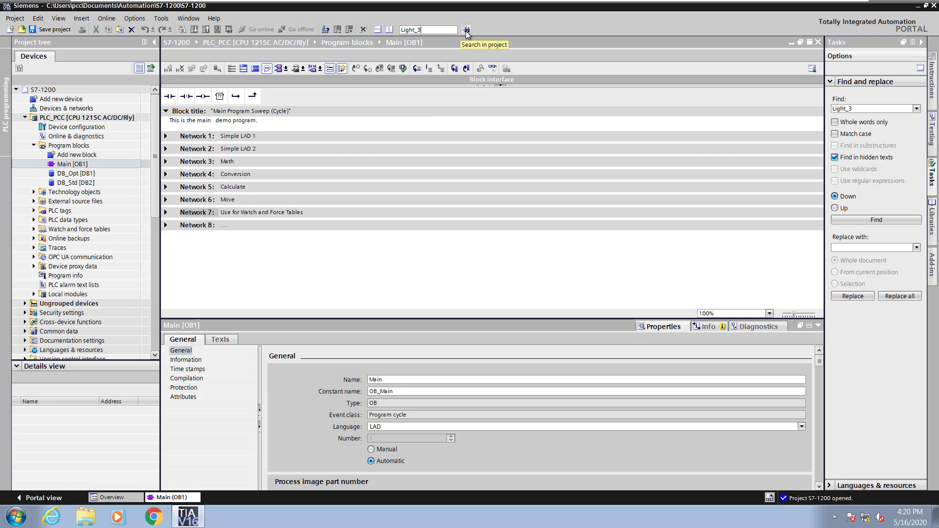
- Search the whole project for Light_3, toggling the Program blocks filter, listing Demo Tags and Main OB1 matches
click(466, 30)
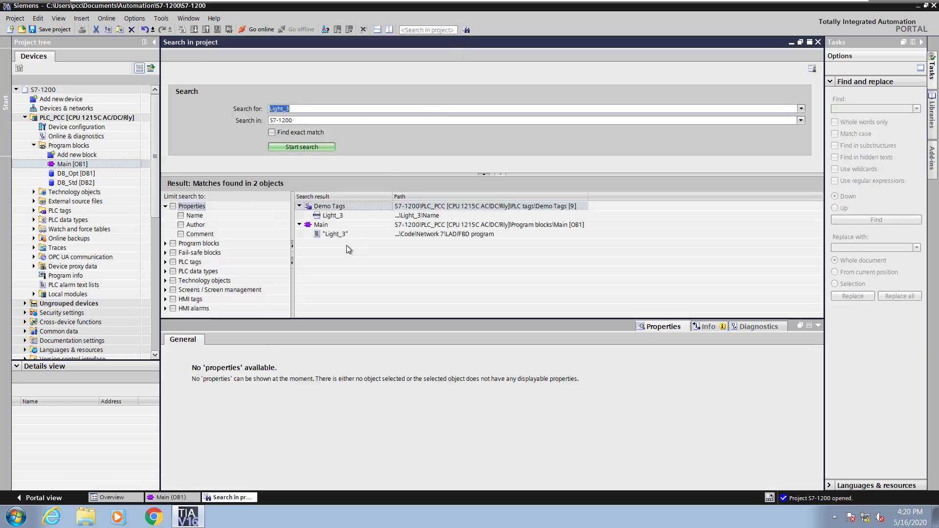
click(321, 225)
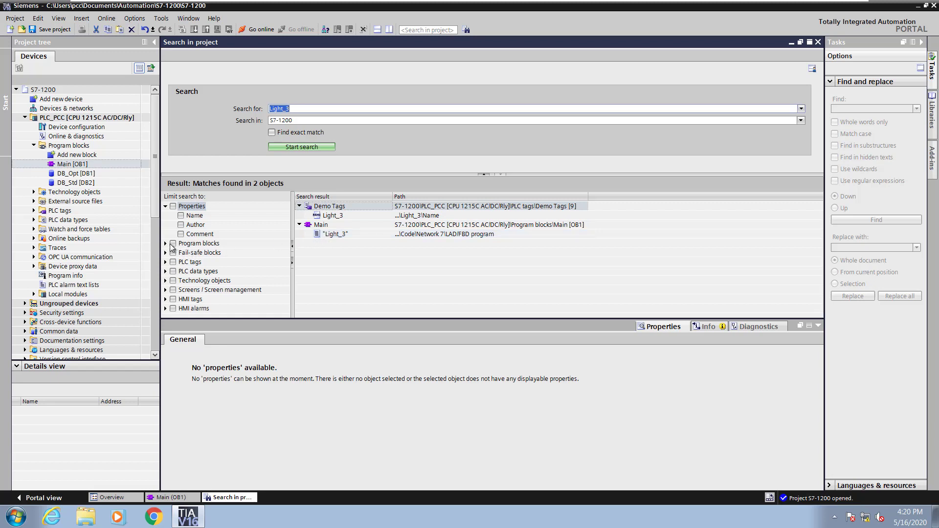
click(166, 243)
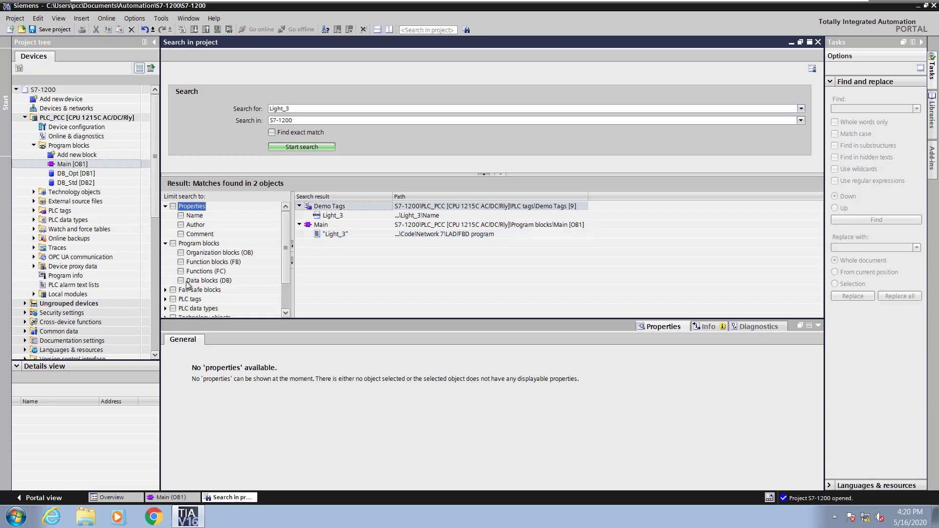
click(301, 147)
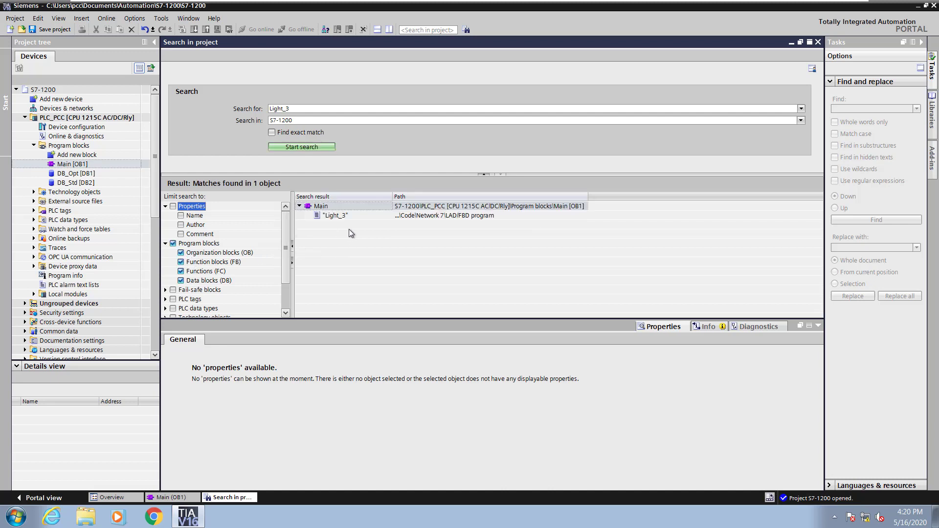
click(301, 146)
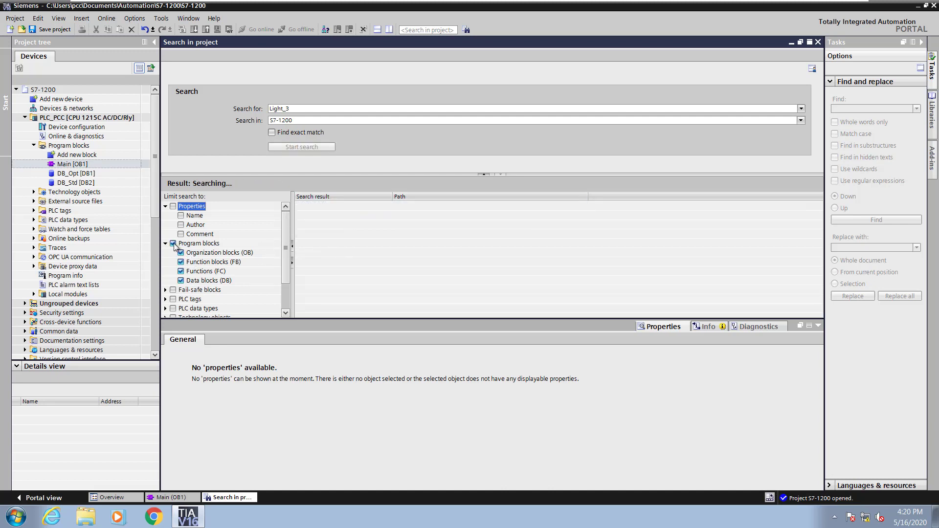
click(301, 147)
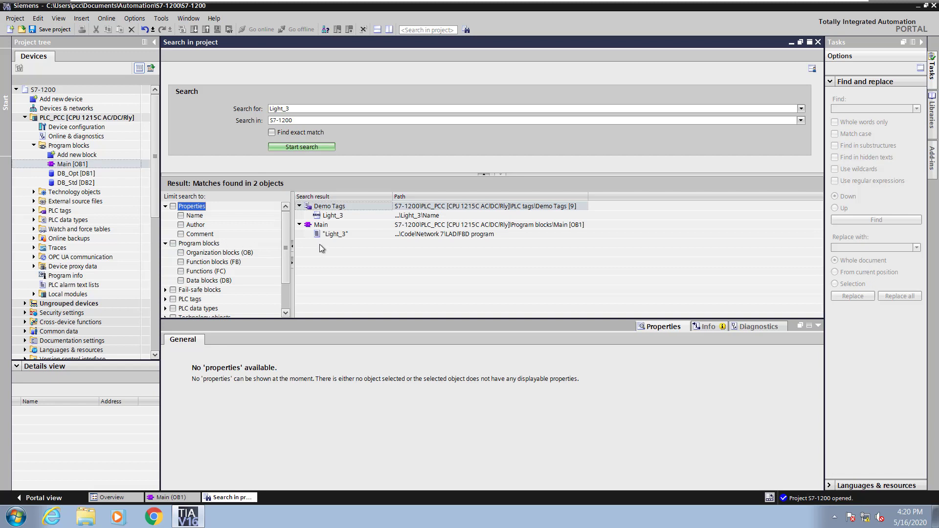